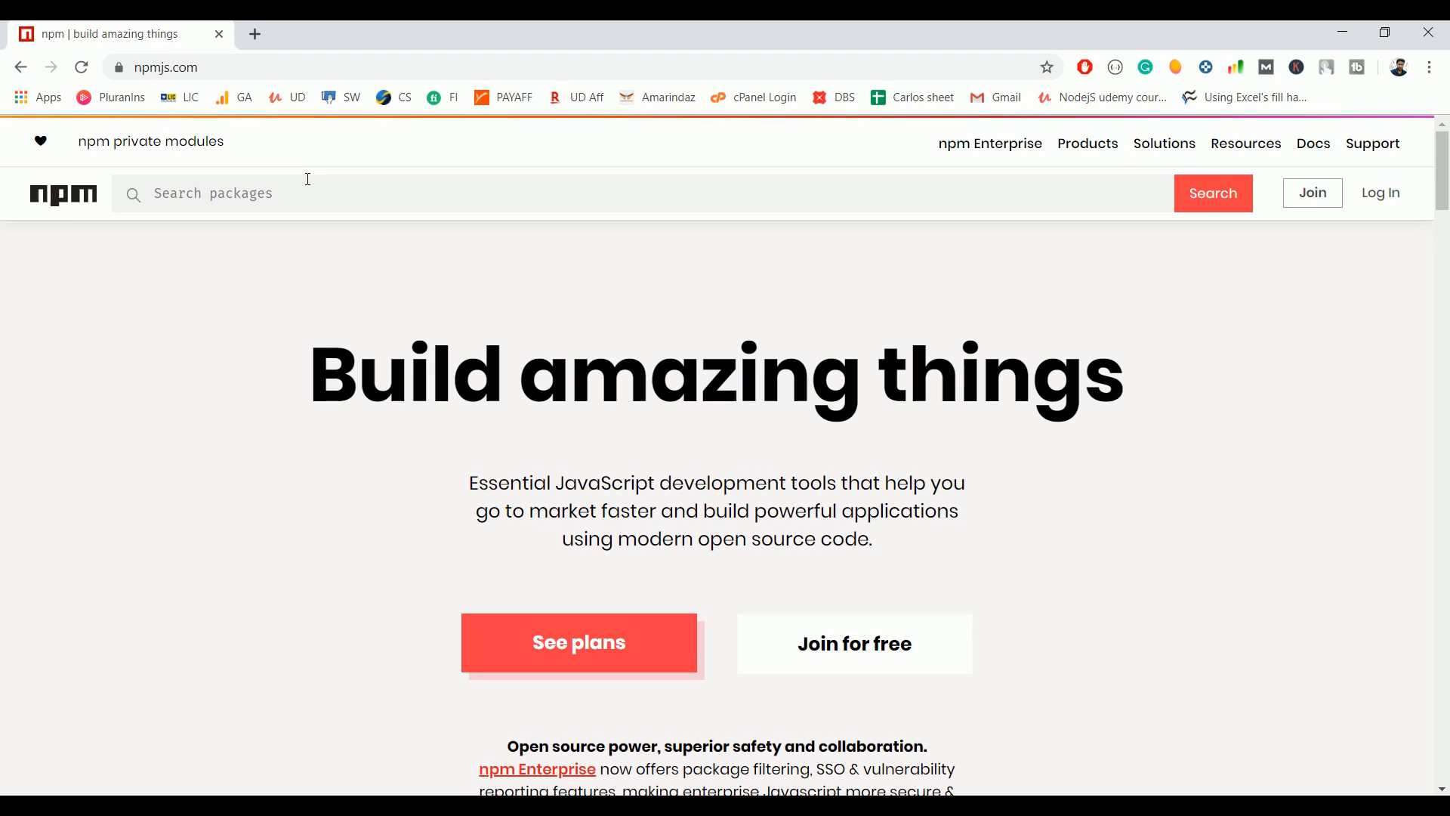
- Search npm for 'excel' and open the exceljs package page from the results
{"action": "type", "text": "e"}
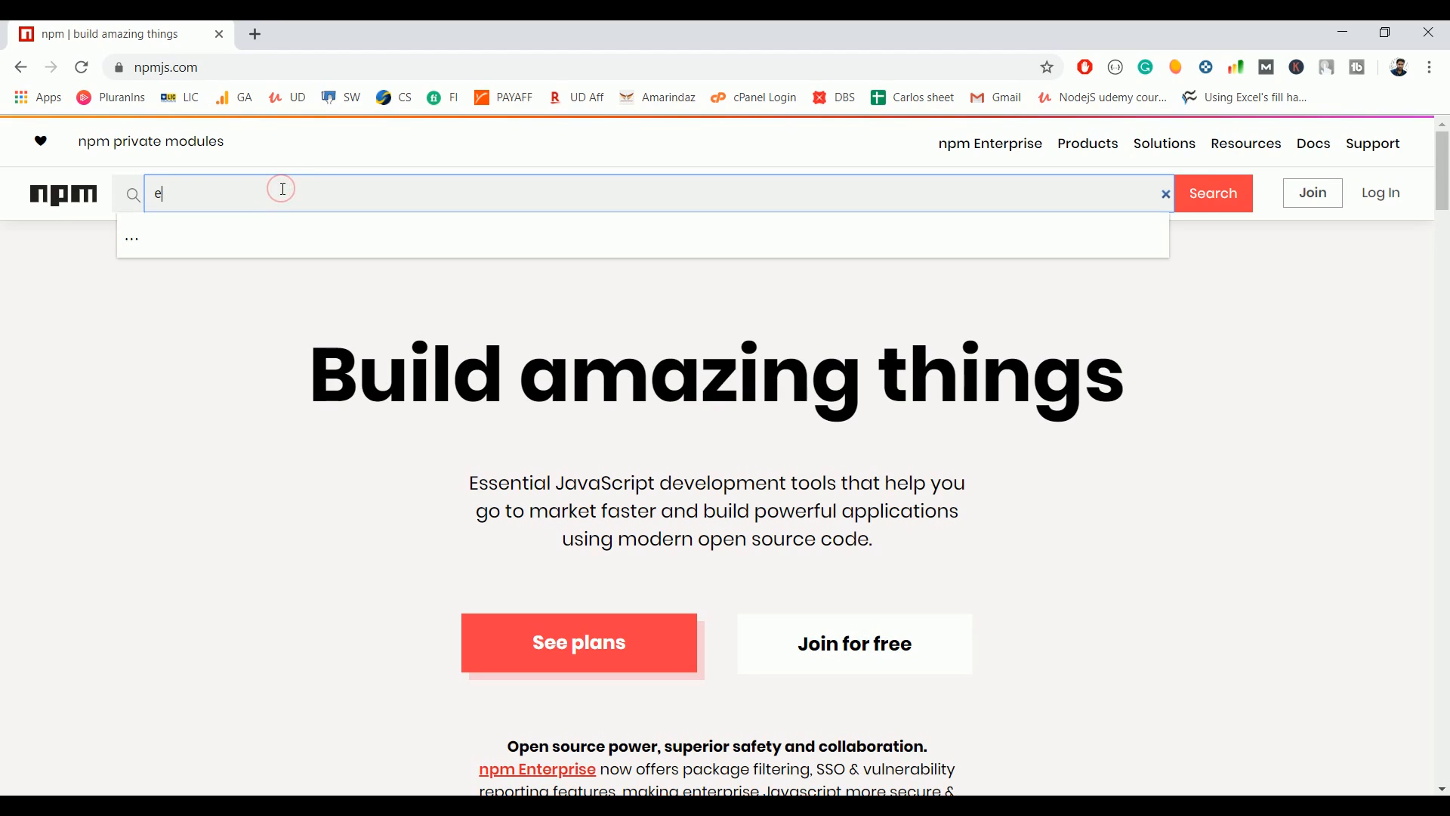
{"action": "type", "text": "xcel"}
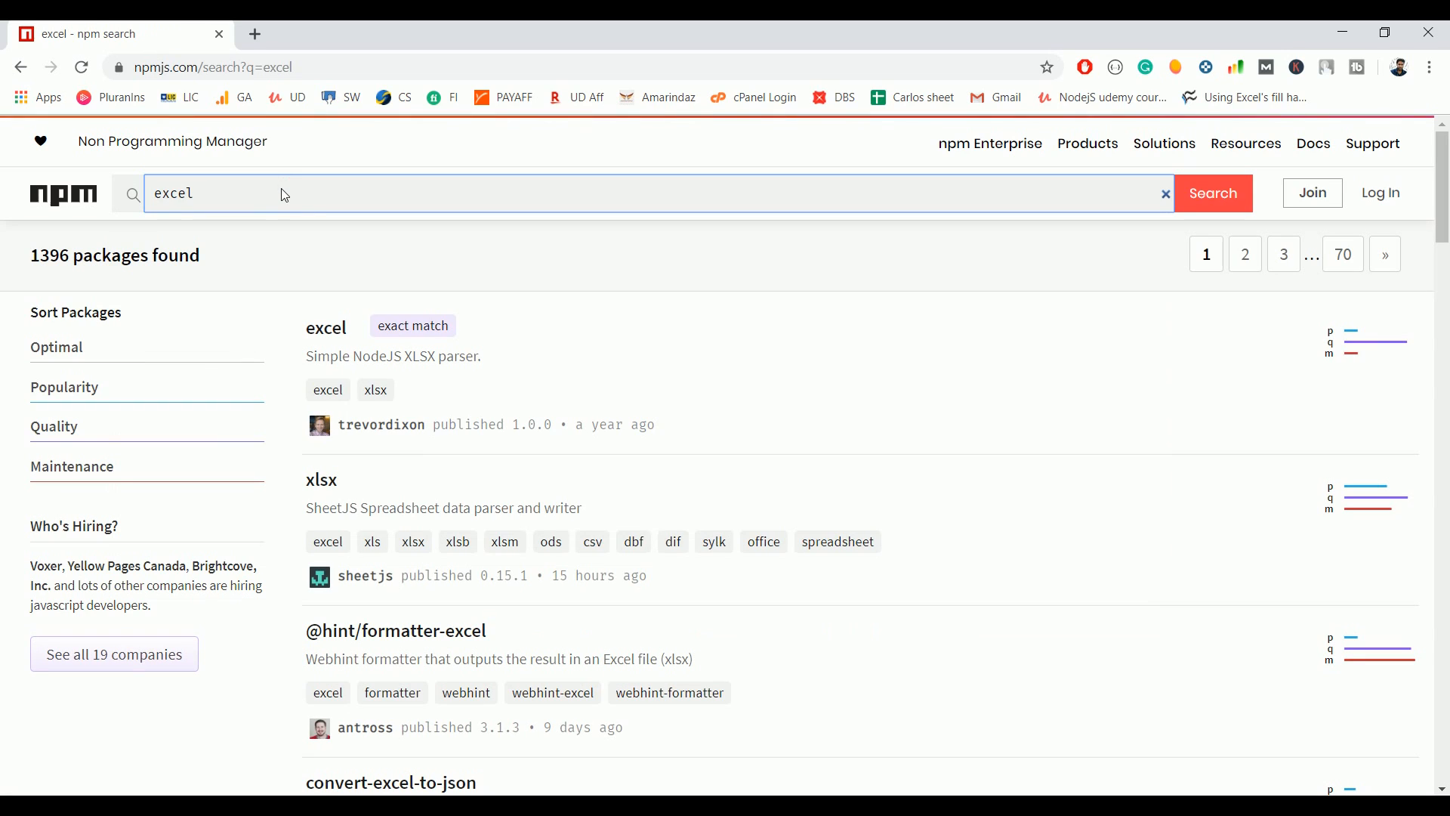
{"action": "scroll", "scroll_direction": "down", "scroll_amount": 3}
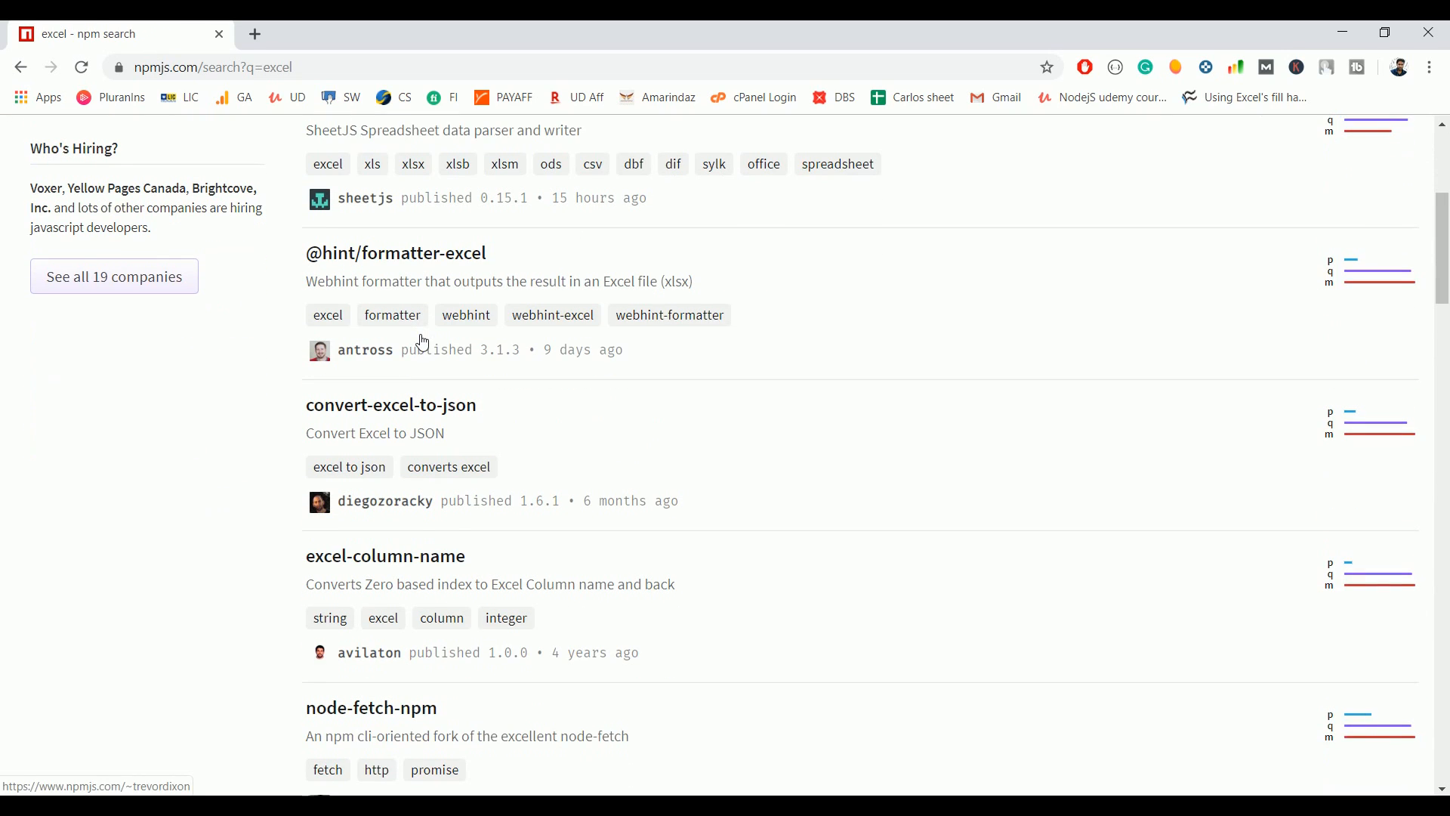
{"action": "scroll", "scroll_direction": "down", "scroll_amount": 3}
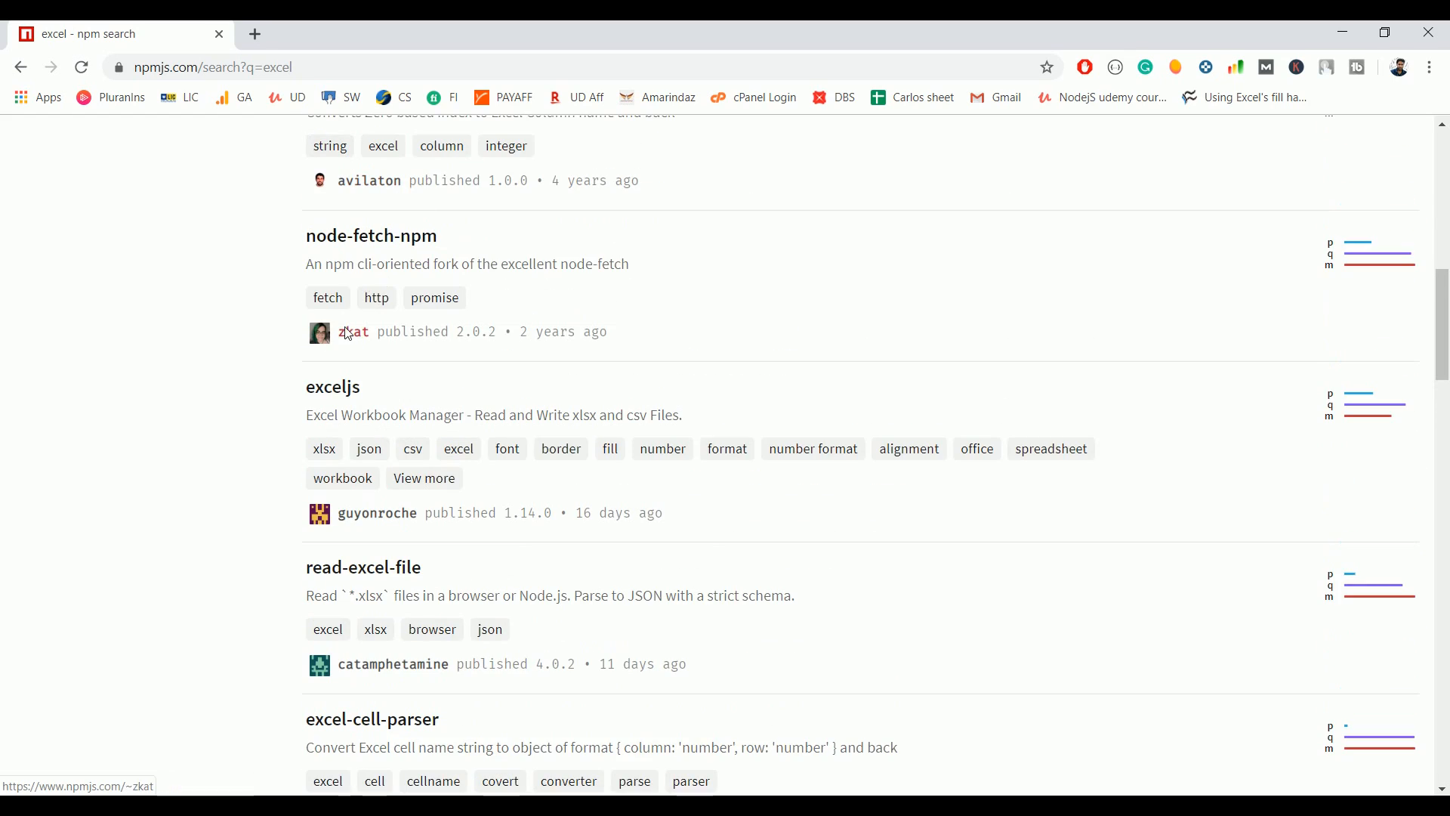
{"action": "left_click", "coordinate": [333, 386]}
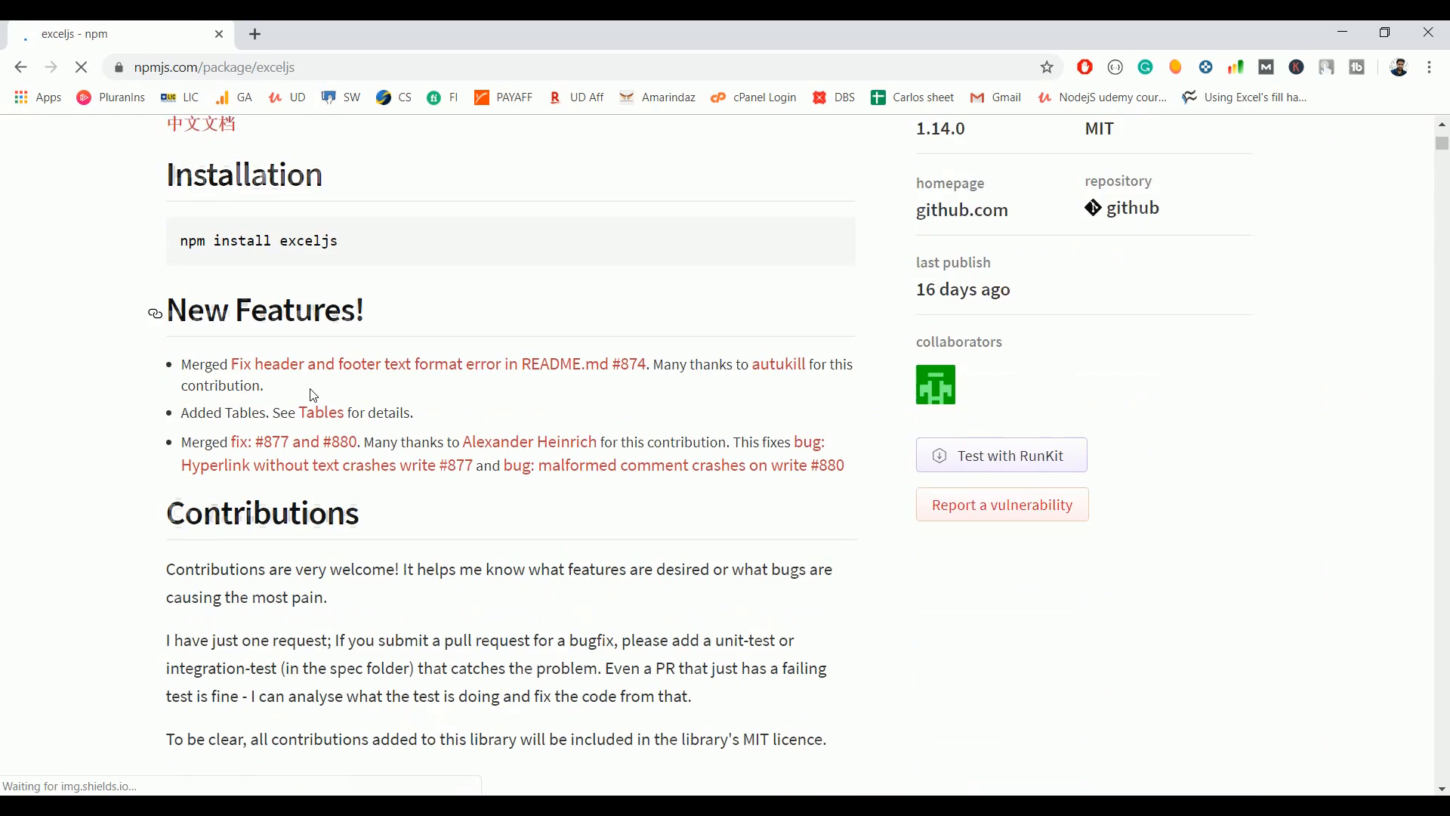
- Read through the exceljs readme on workbook creation, properties, views and adding worksheets
{"action": "scroll", "scroll_direction": "down", "scroll_amount": 3}
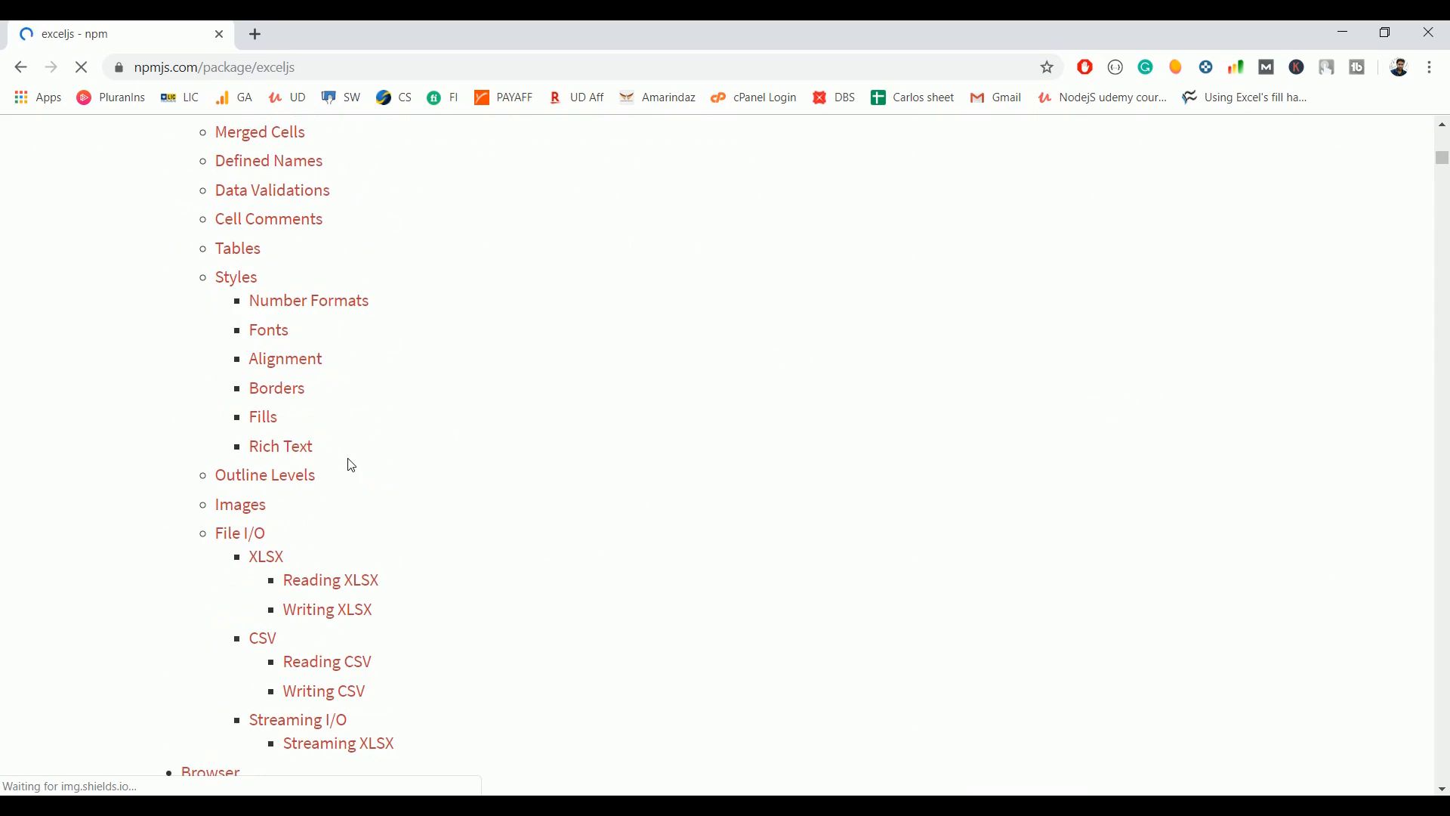
{"action": "scroll", "scroll_direction": "up", "scroll_amount": 3}
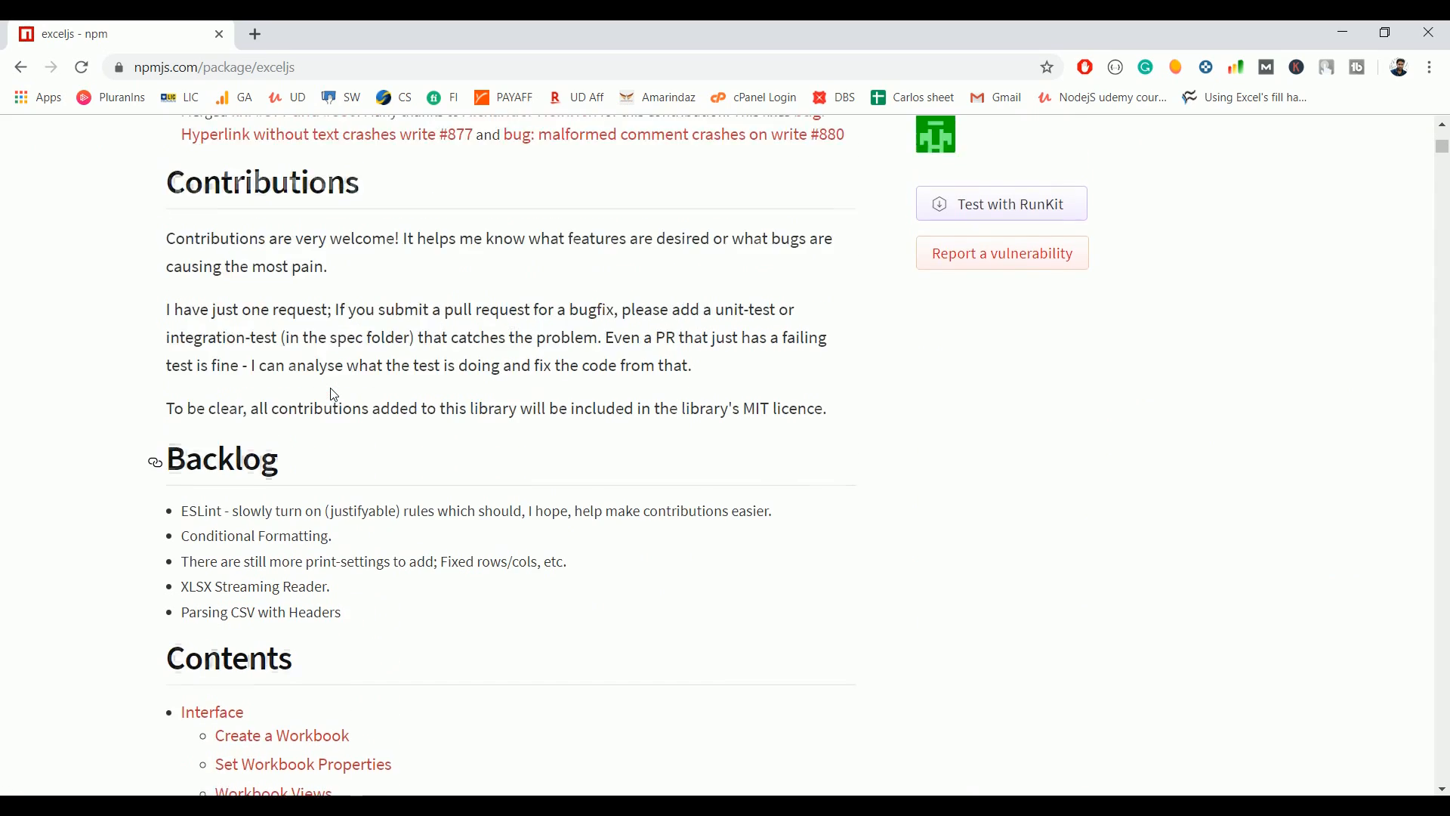
{"action": "scroll", "scroll_direction": "down", "scroll_amount": 3}
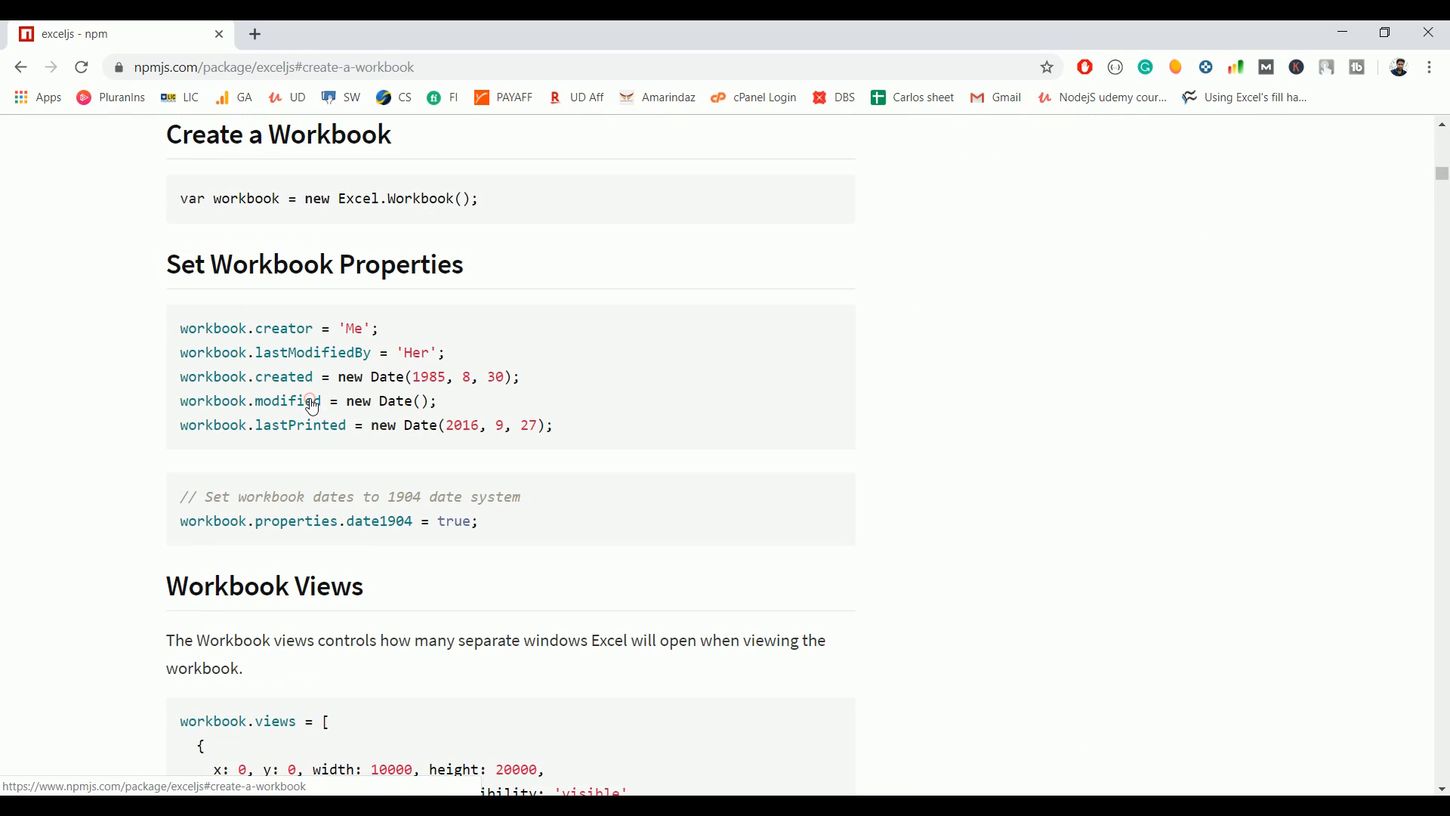
{"action": "triple_click", "coordinate": [328, 198]}
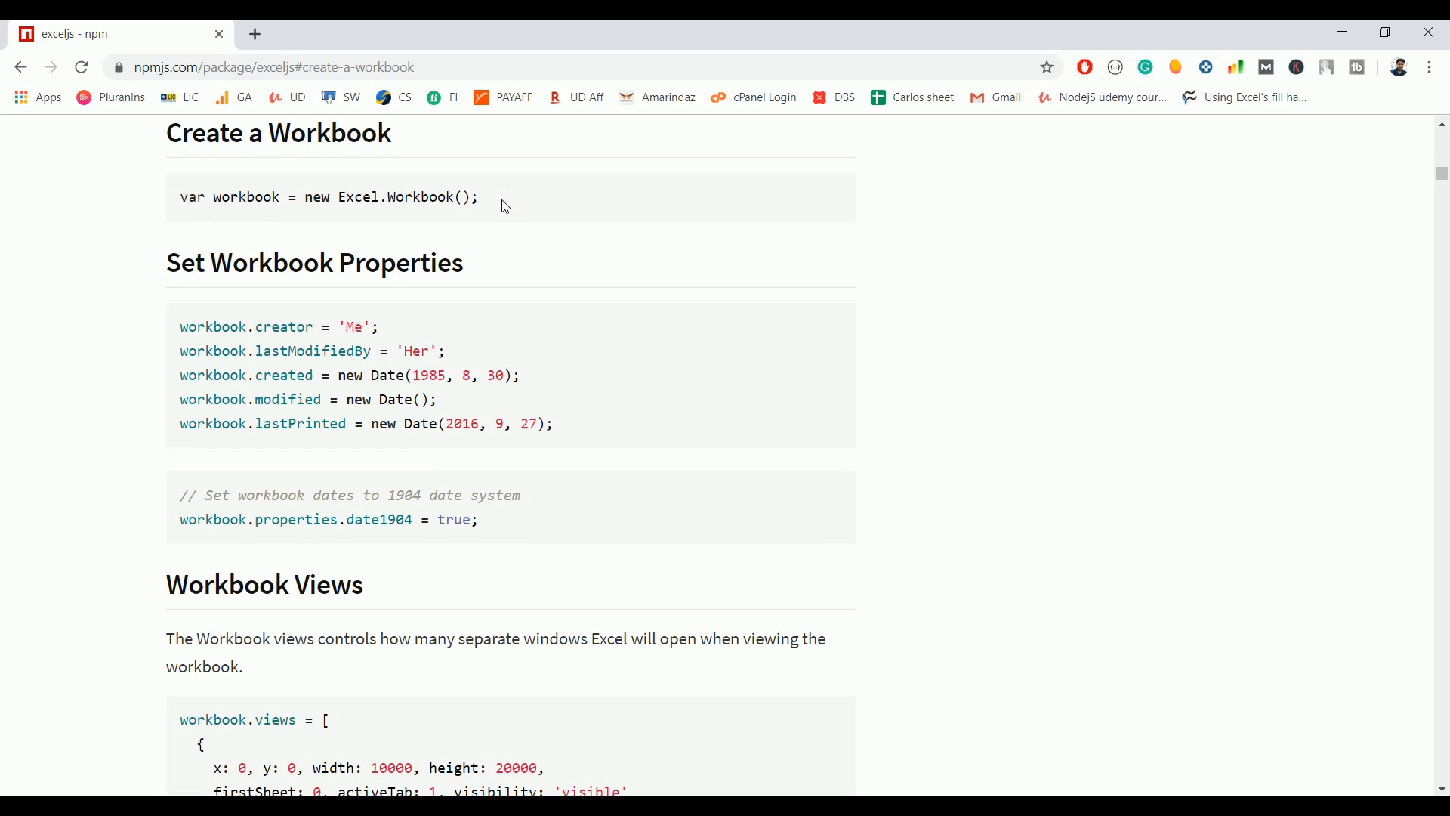
{"action": "scroll", "scroll_direction": "down", "scroll_amount": 3}
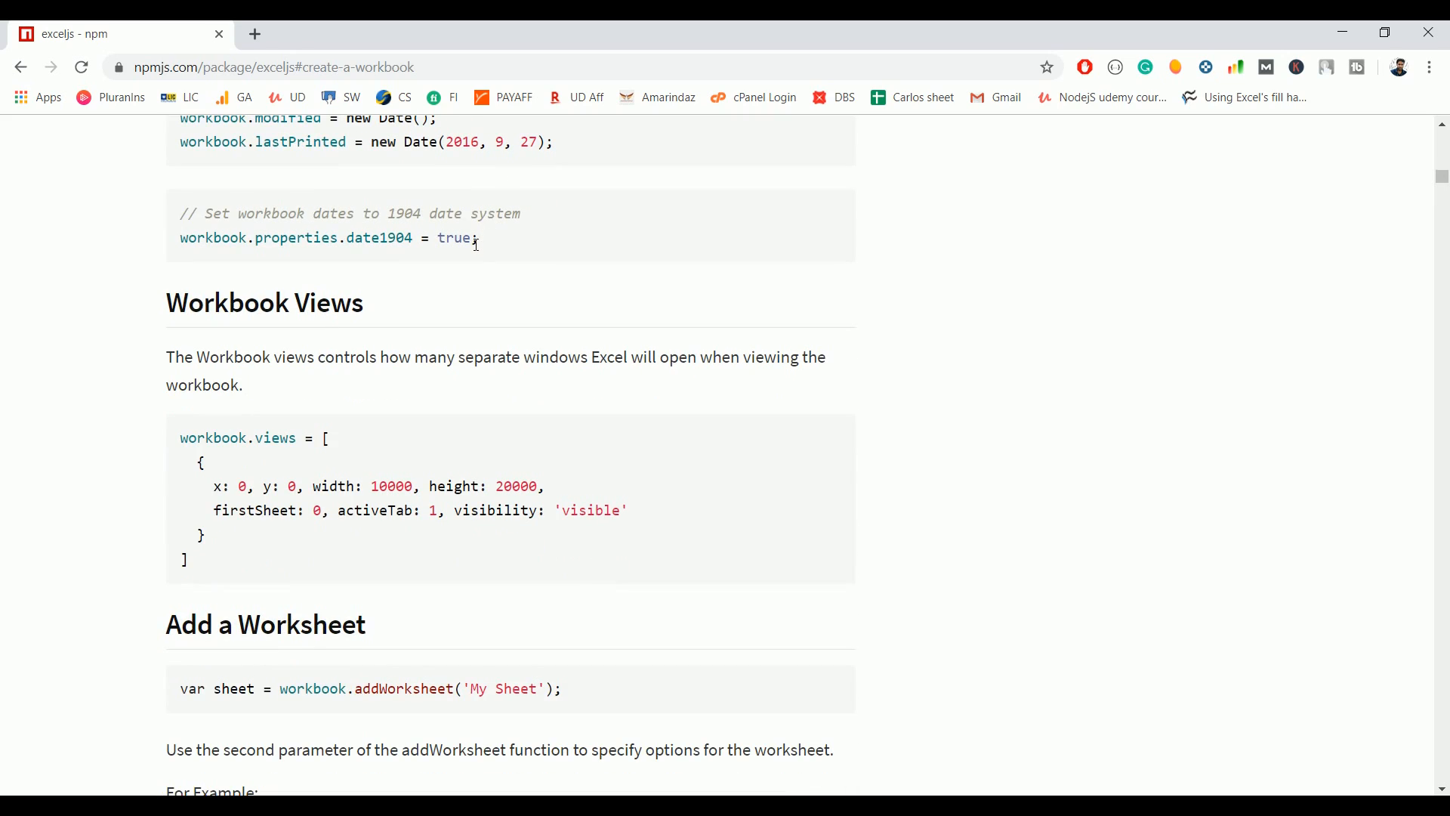
{"action": "scroll", "scroll_direction": "down", "scroll_amount": 3}
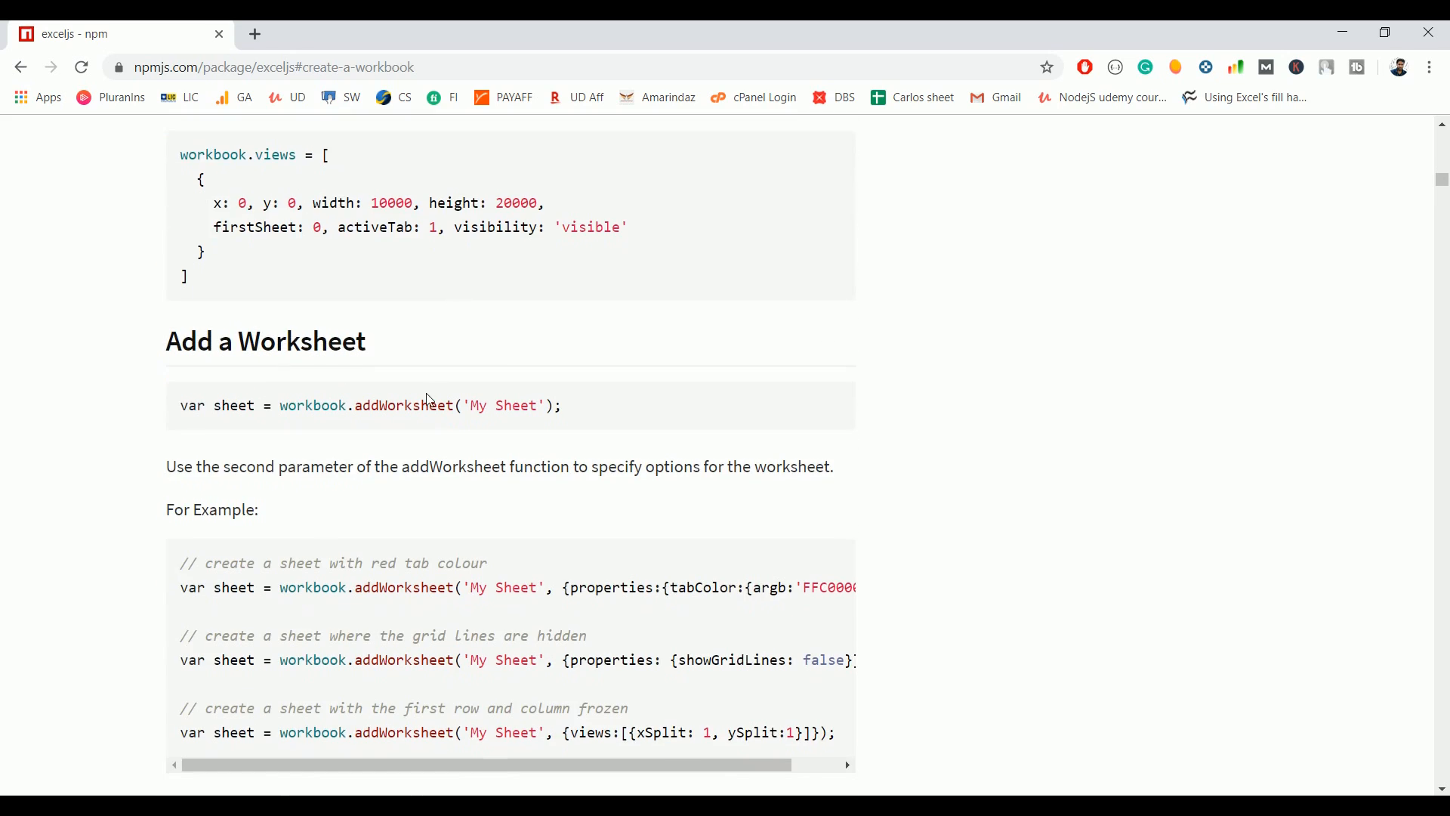
{"action": "scroll", "scroll_direction": "down", "scroll_amount": 3}
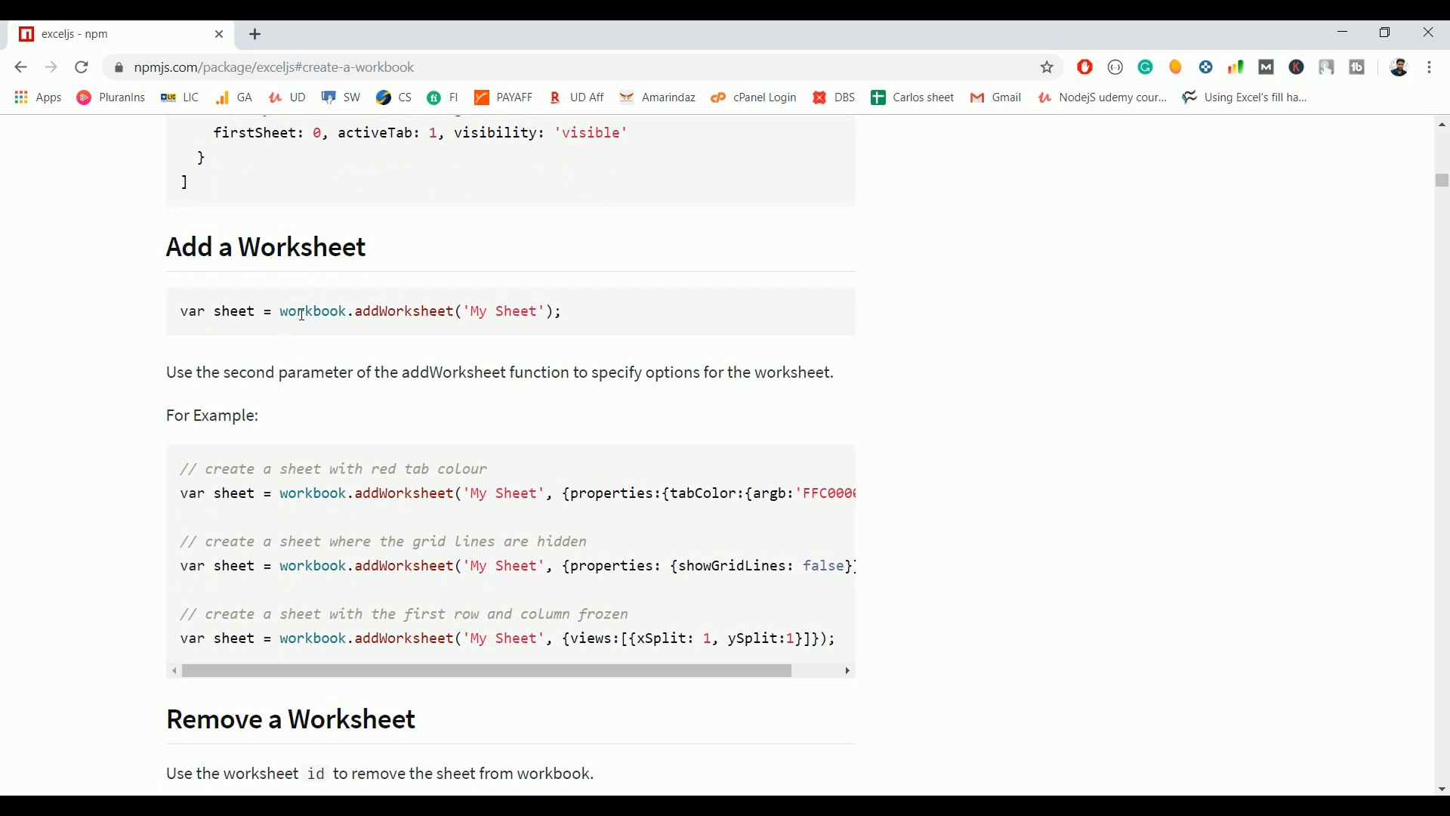
{"action": "scroll", "scroll_direction": "up", "scroll_amount": 3}
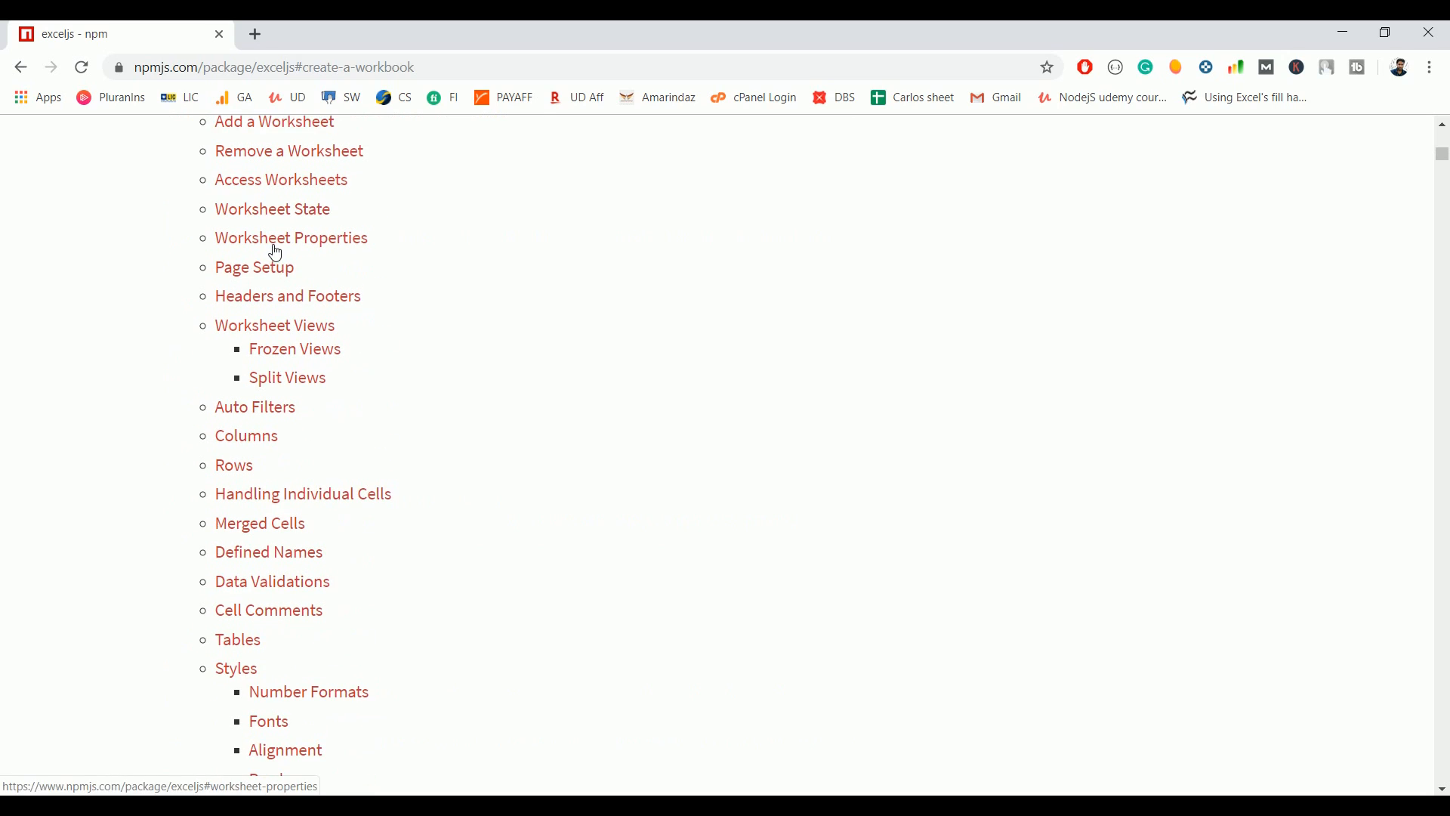
{"action": "scroll", "scroll_direction": "down", "scroll_amount": 3}
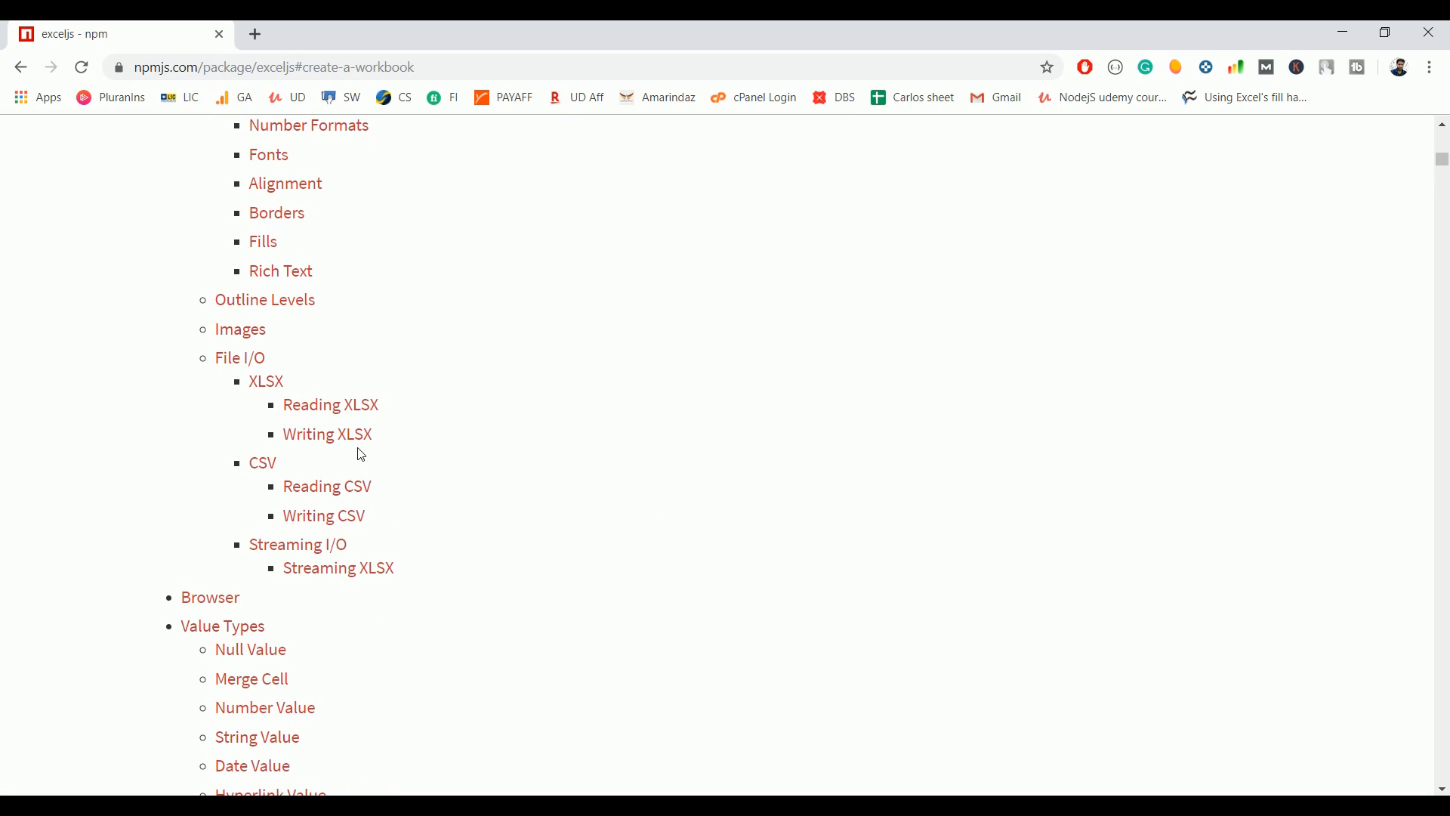
{"action": "scroll", "scroll_direction": "up", "scroll_amount": 3}
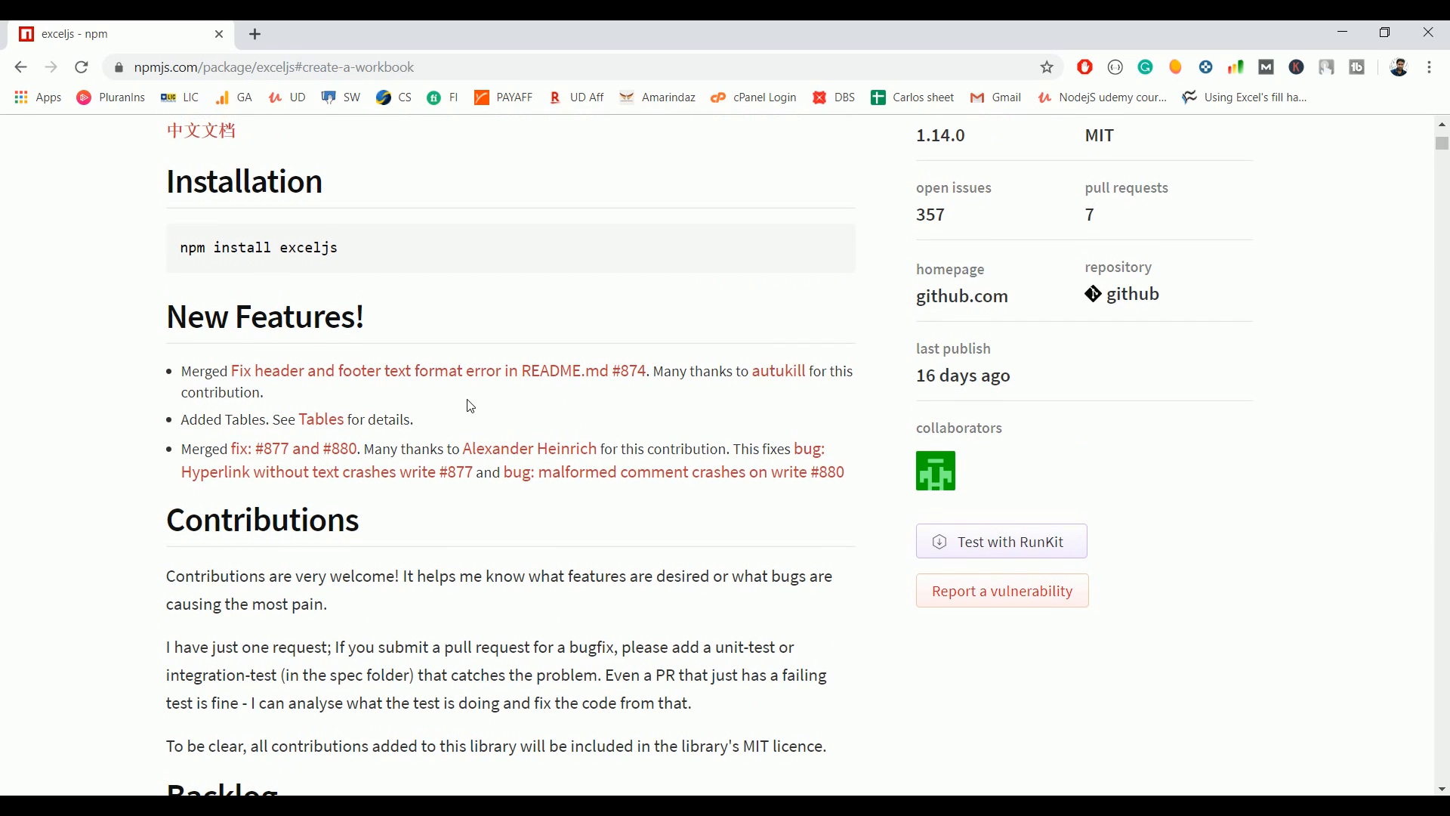
{"action": "scroll", "scroll_direction": "up", "scroll_amount": 3}
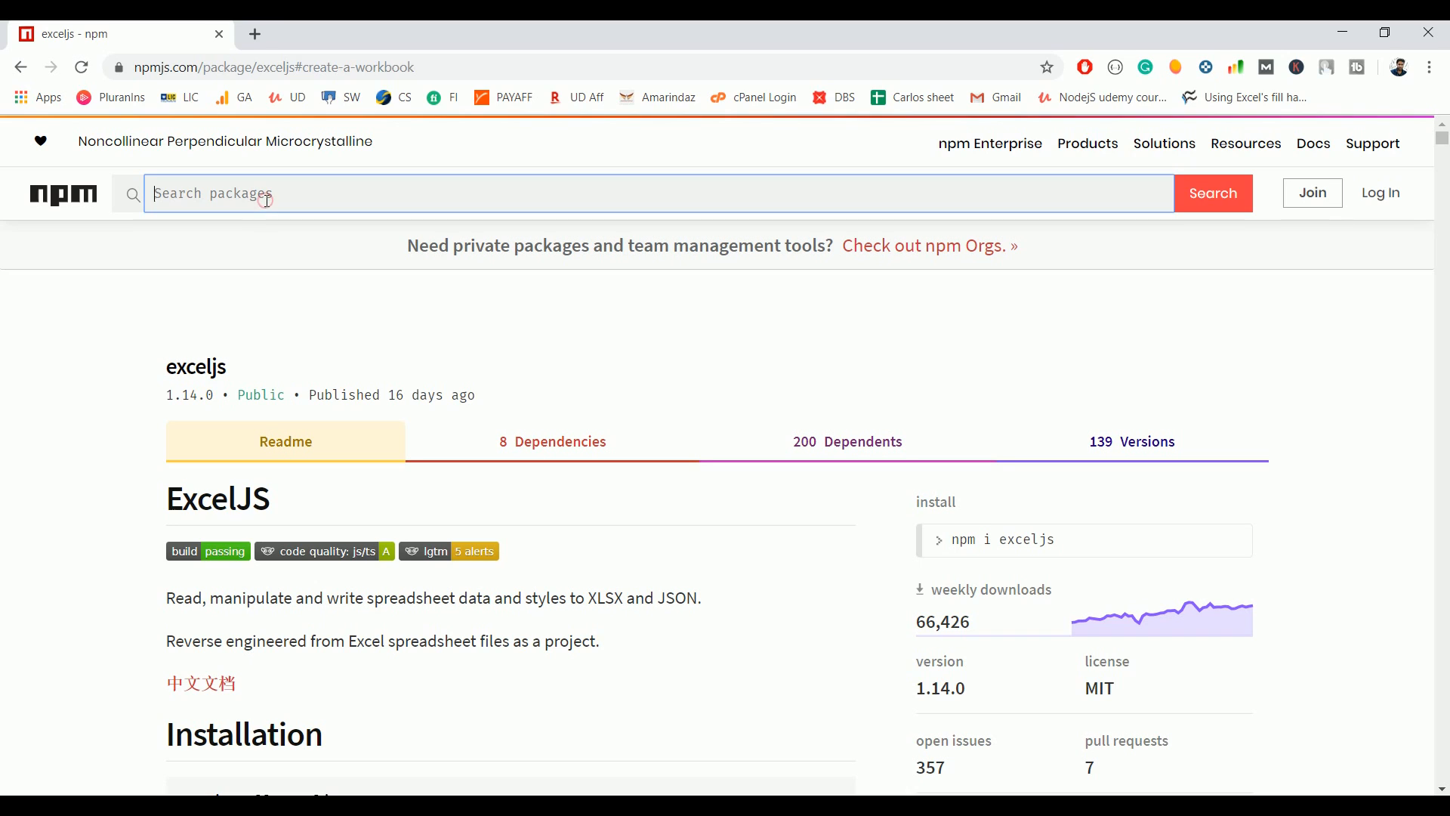
- Look up 'express' on npm, review its package page and select the package name
{"action": "type", "text": "express"}
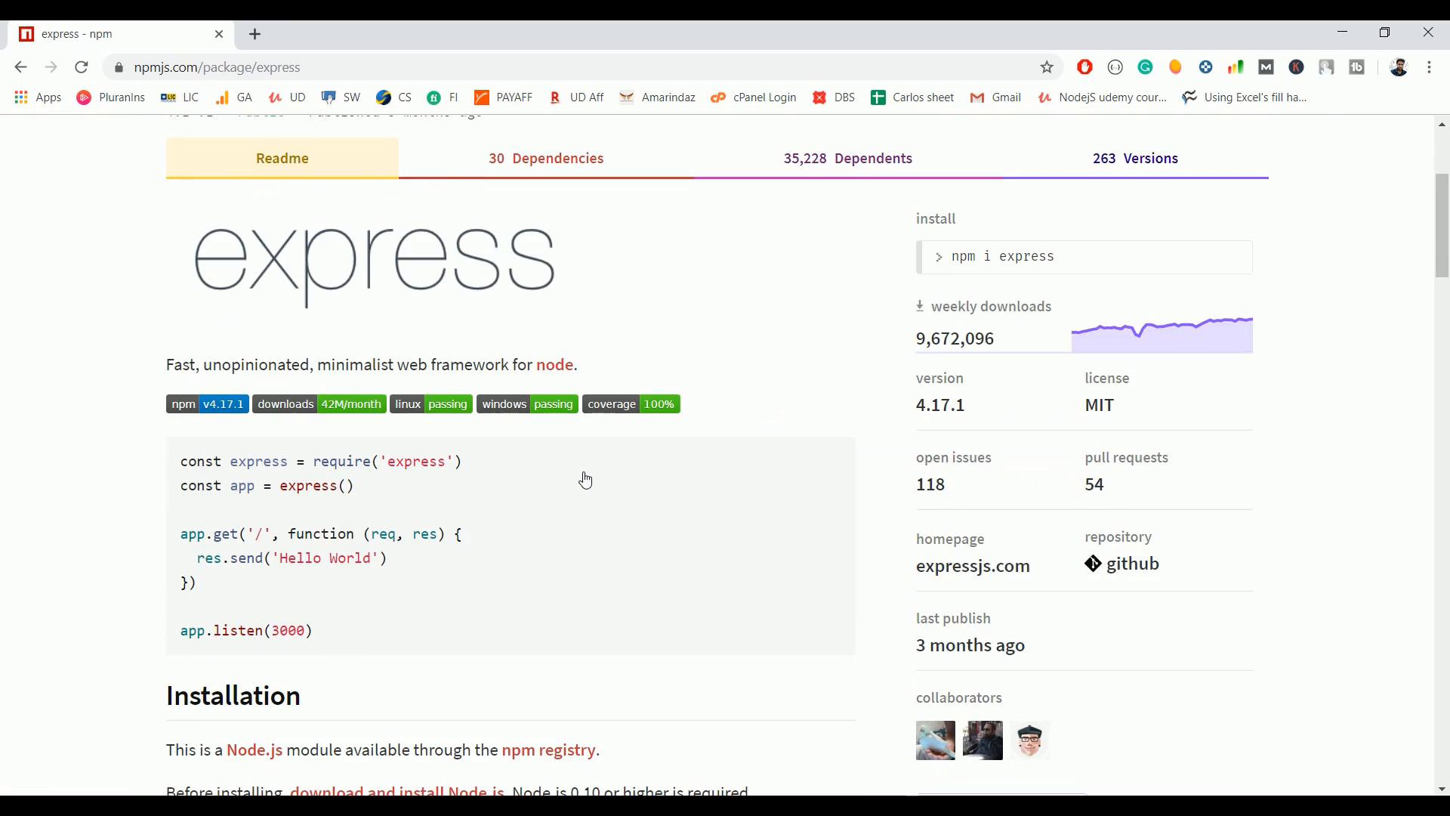
{"action": "mouse_move", "coordinate": [958, 313]}
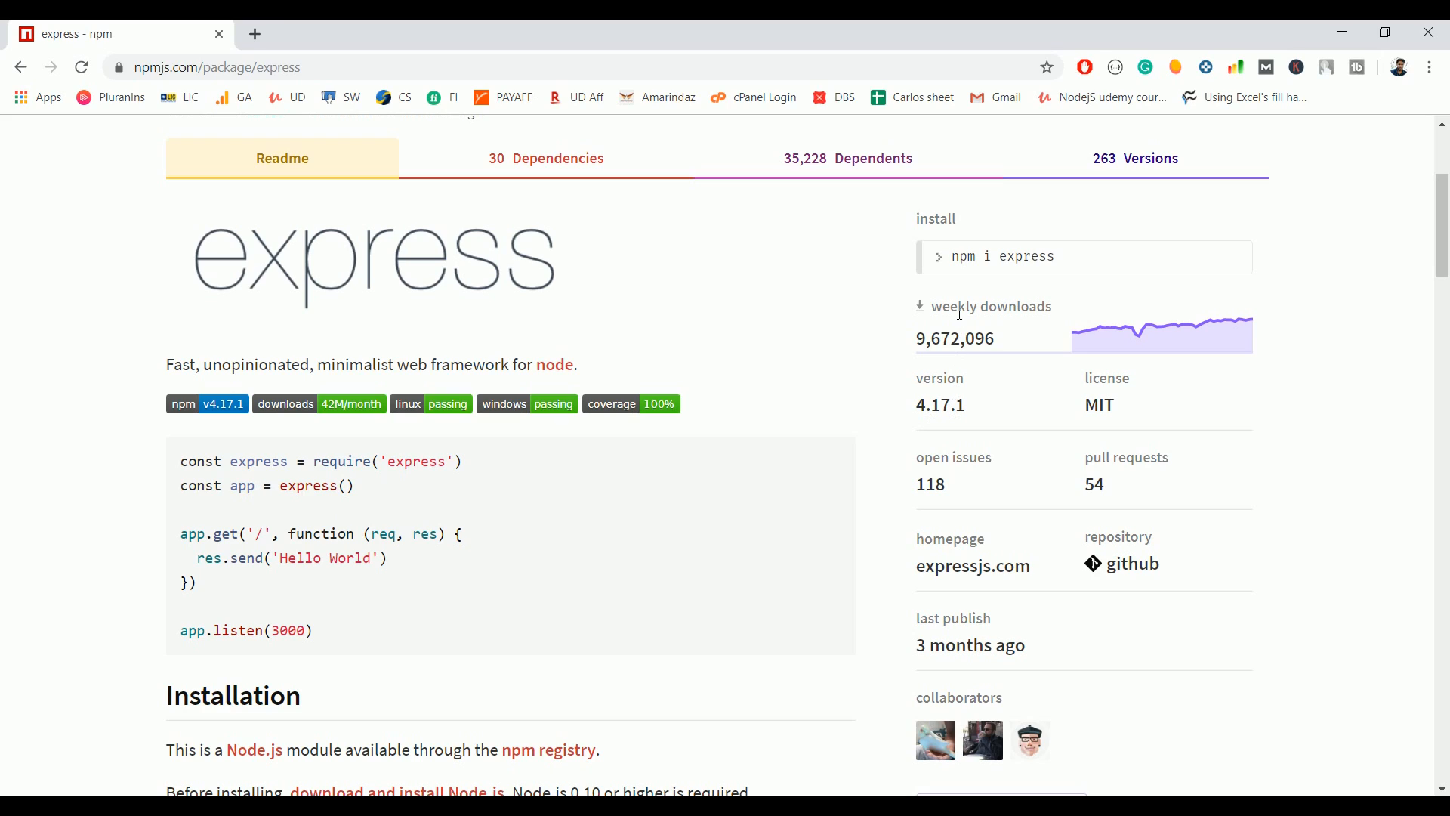
{"action": "mouse_move", "coordinate": [920, 405]}
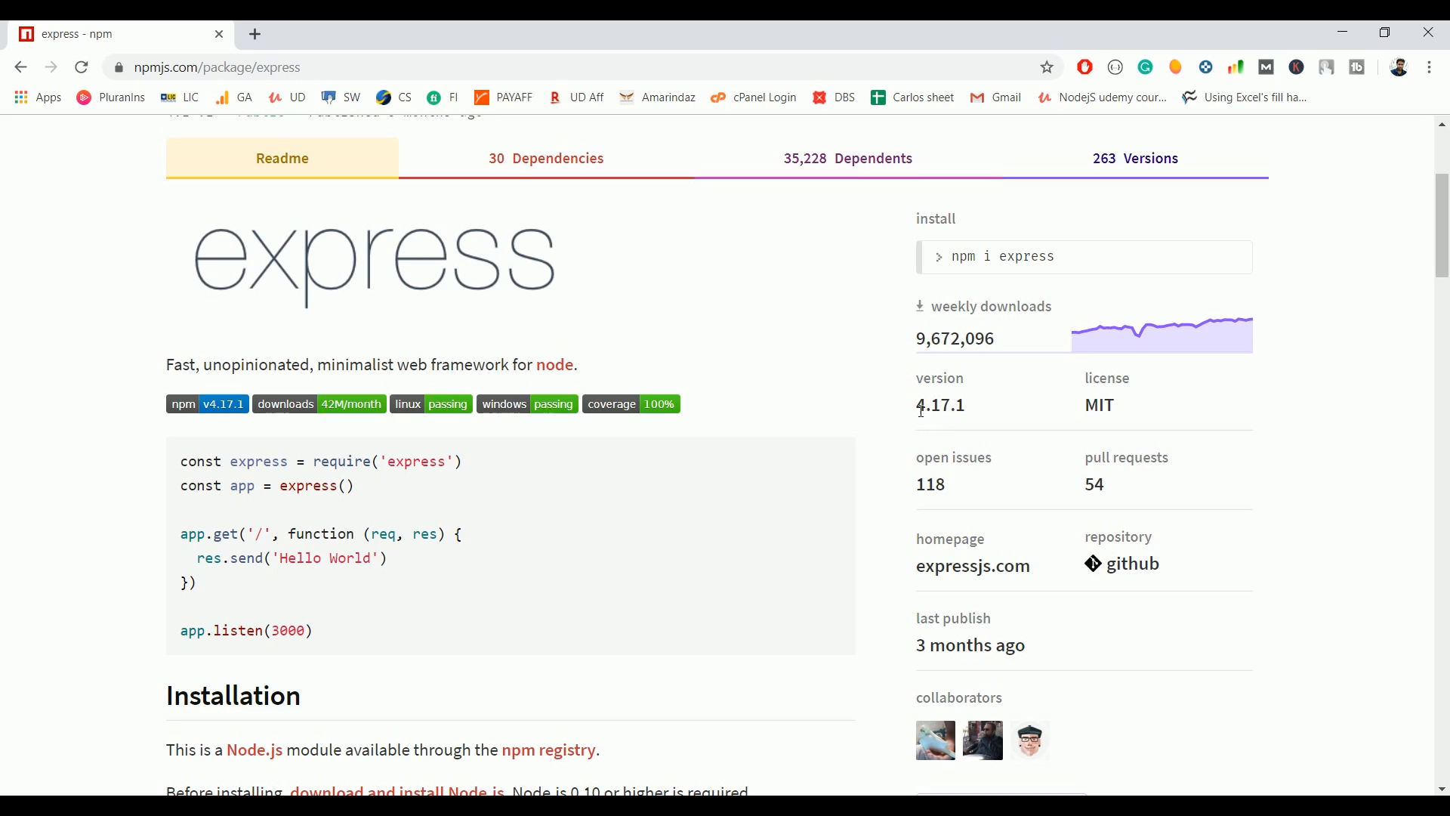
{"action": "mouse_move", "coordinate": [1027, 417]}
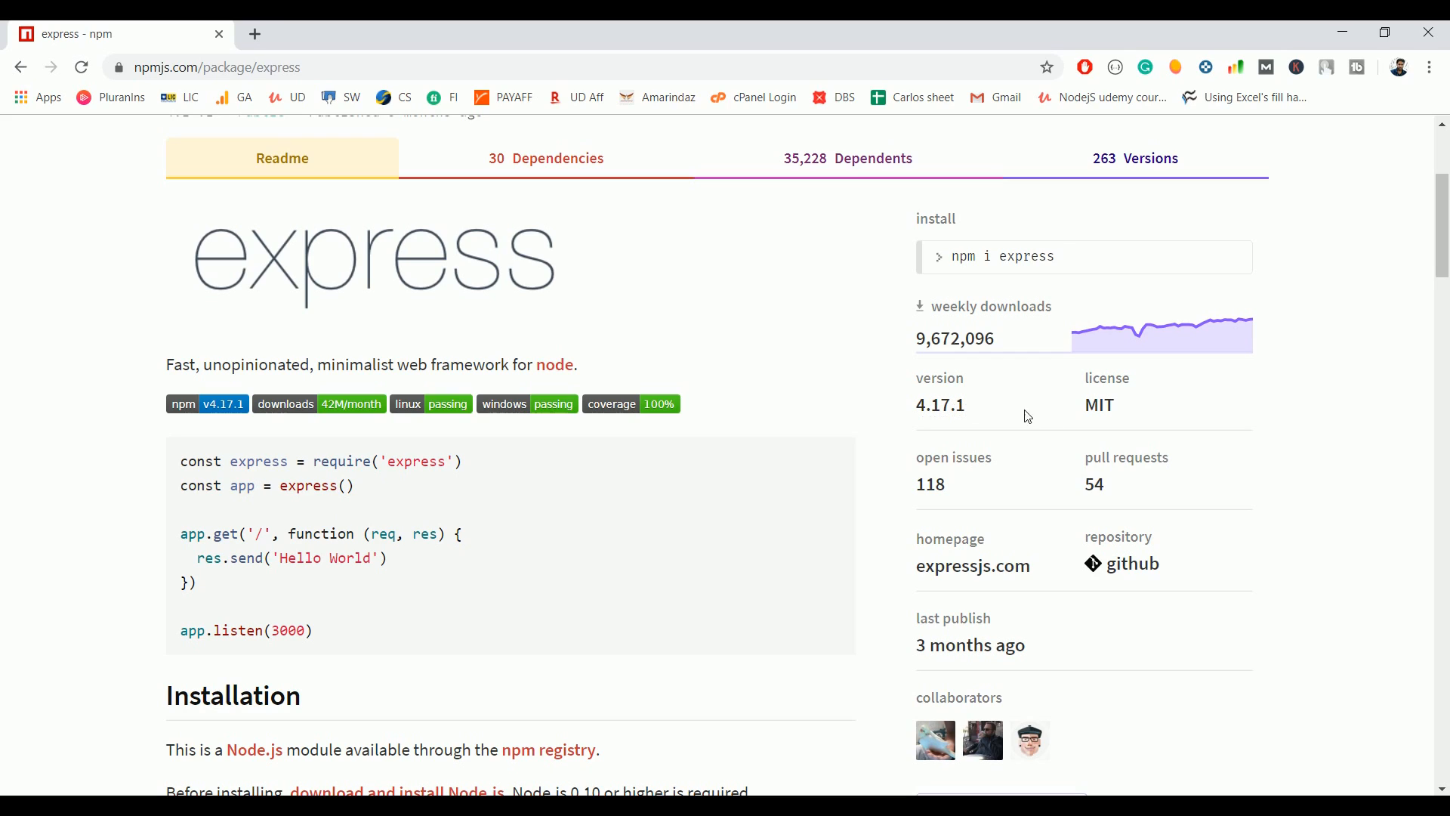
{"action": "mouse_move", "coordinate": [953, 483]}
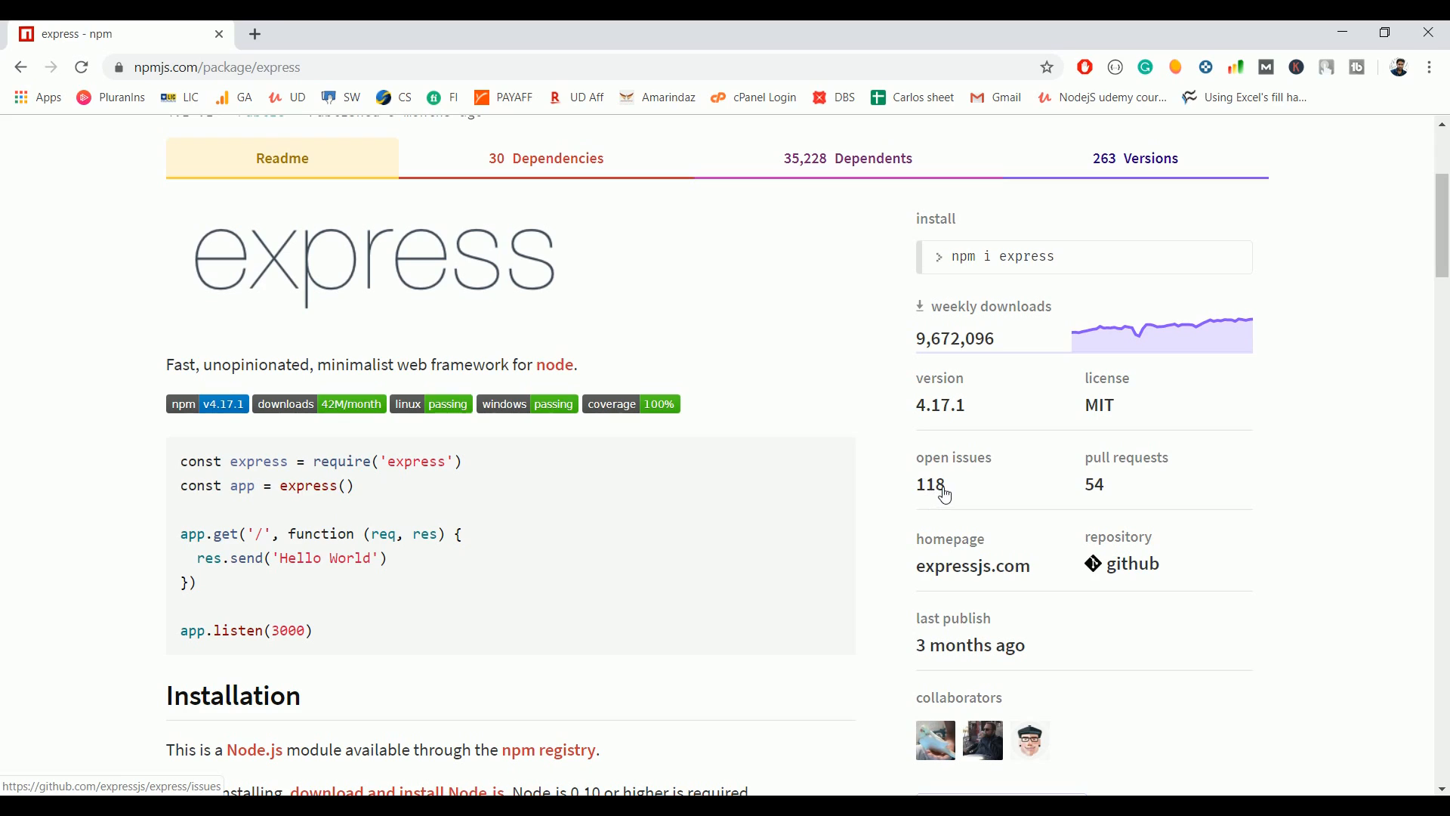
{"action": "mouse_move", "coordinate": [1062, 497]}
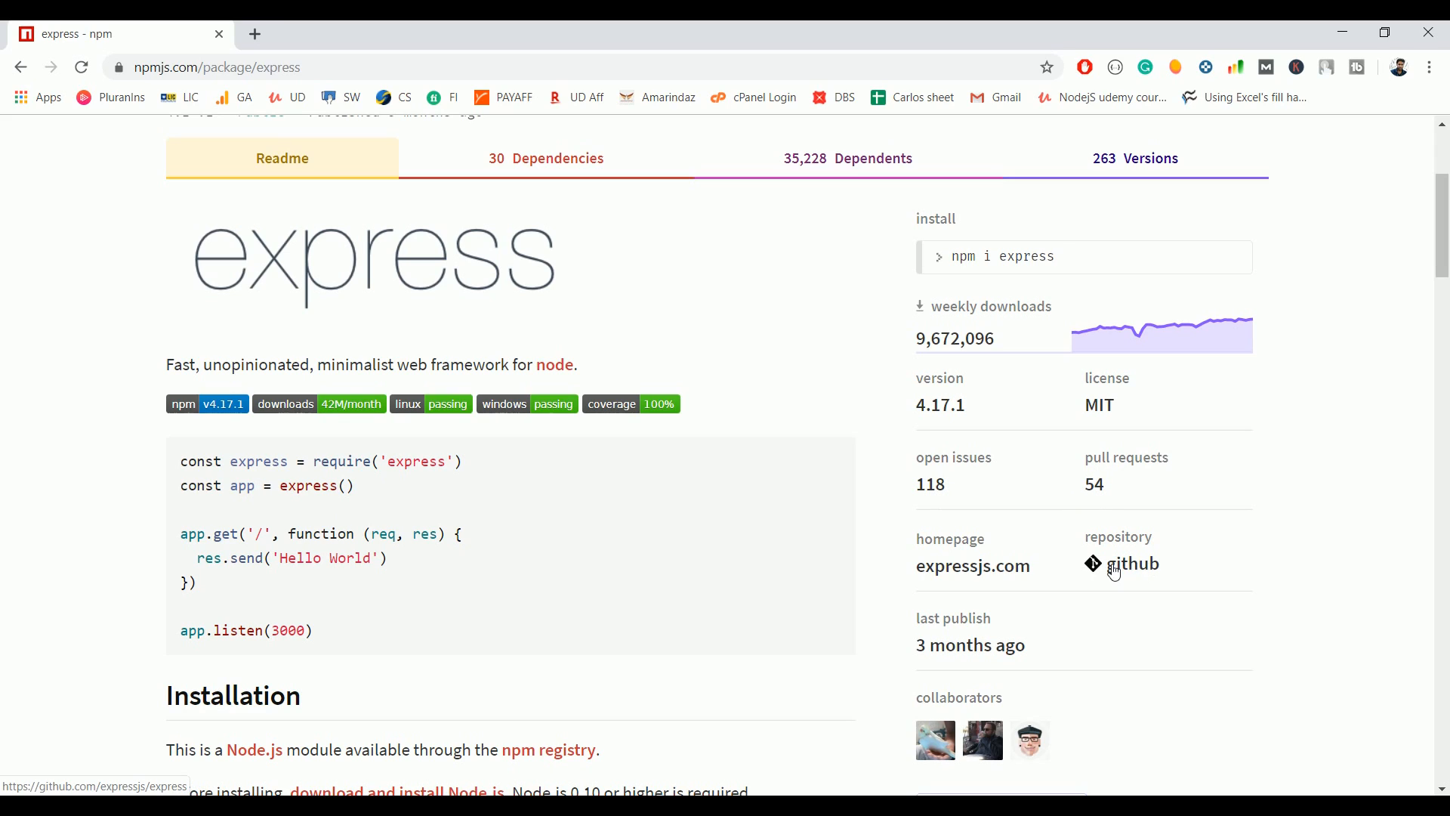
{"action": "mouse_move", "coordinate": [971, 565]}
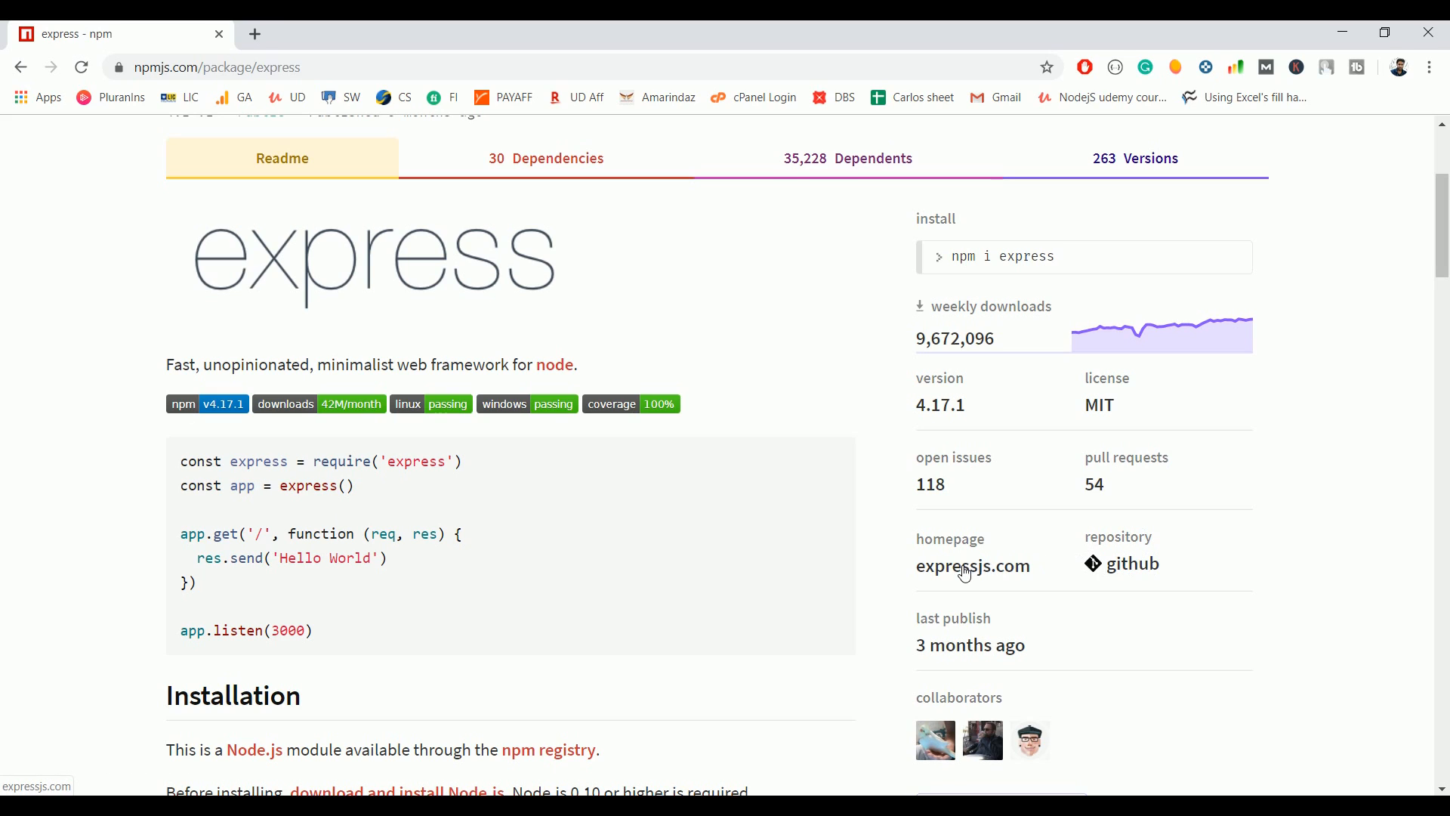
{"action": "mouse_move", "coordinate": [989, 574]}
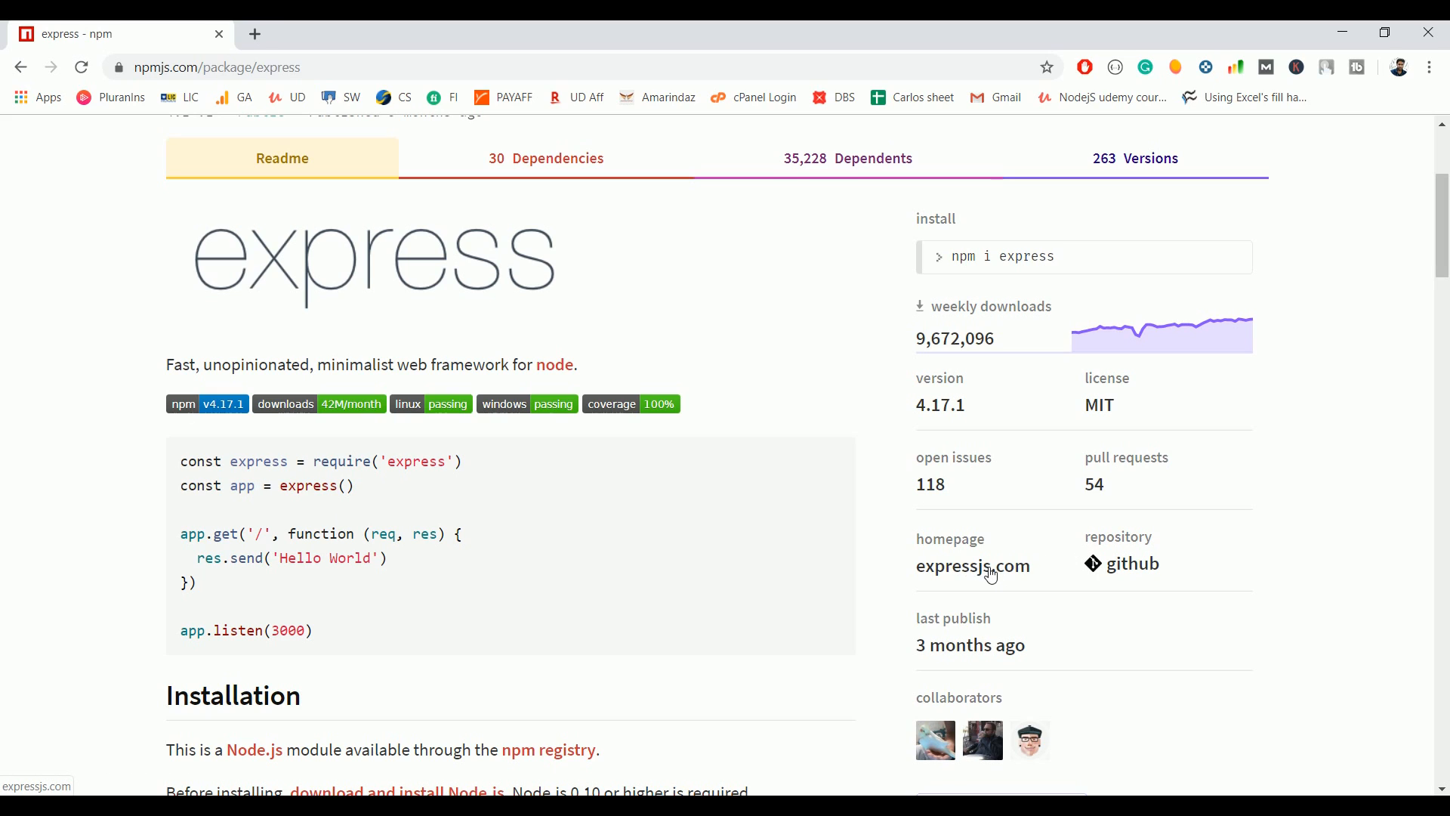
{"action": "scroll", "scroll_direction": "down", "scroll_amount": 3}
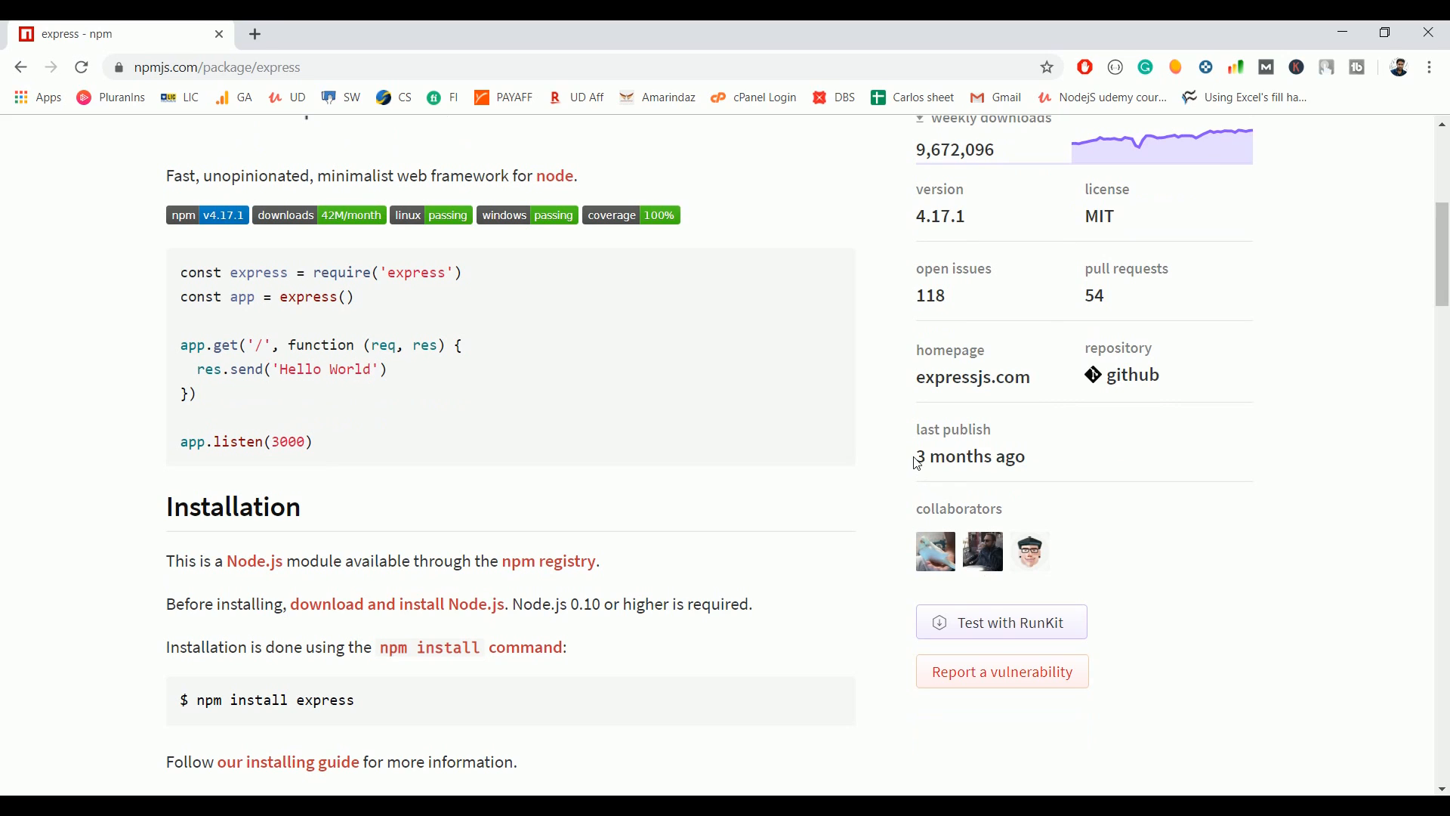
{"action": "mouse_move", "coordinate": [1016, 475]}
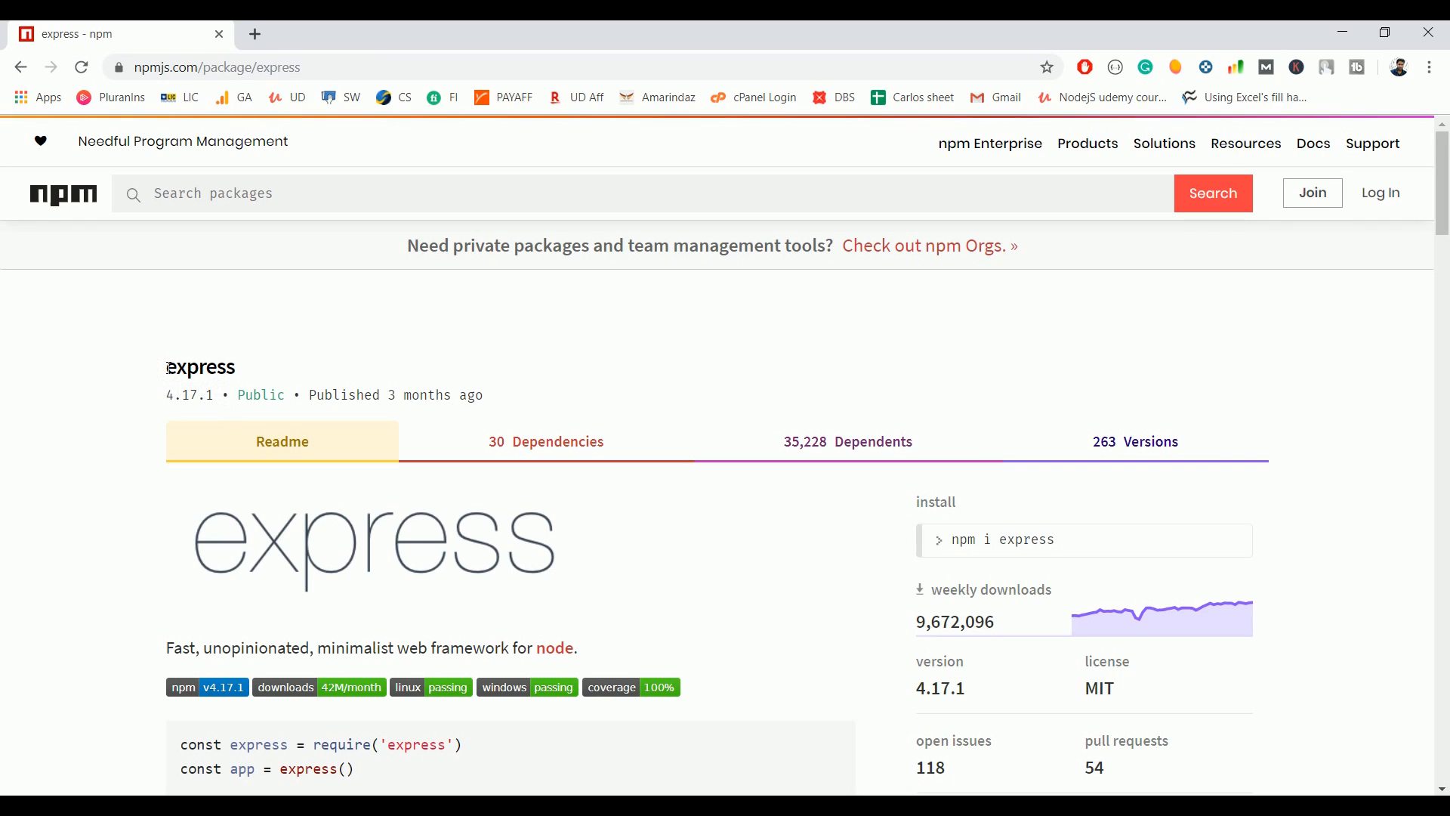
{"action": "double_click", "coordinate": [199, 366]}
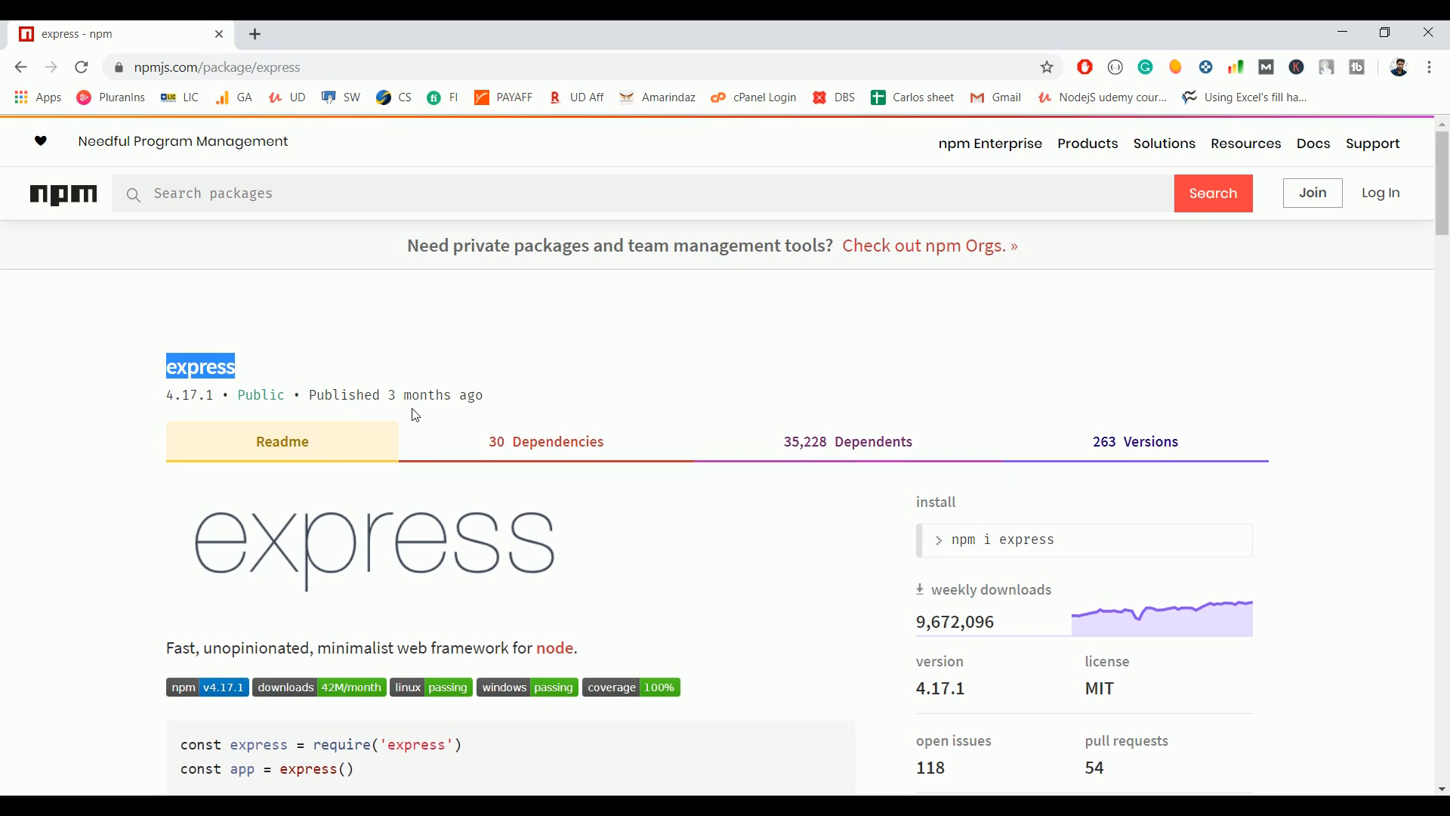
{"action": "scroll", "scroll_direction": "down", "scroll_amount": 3}
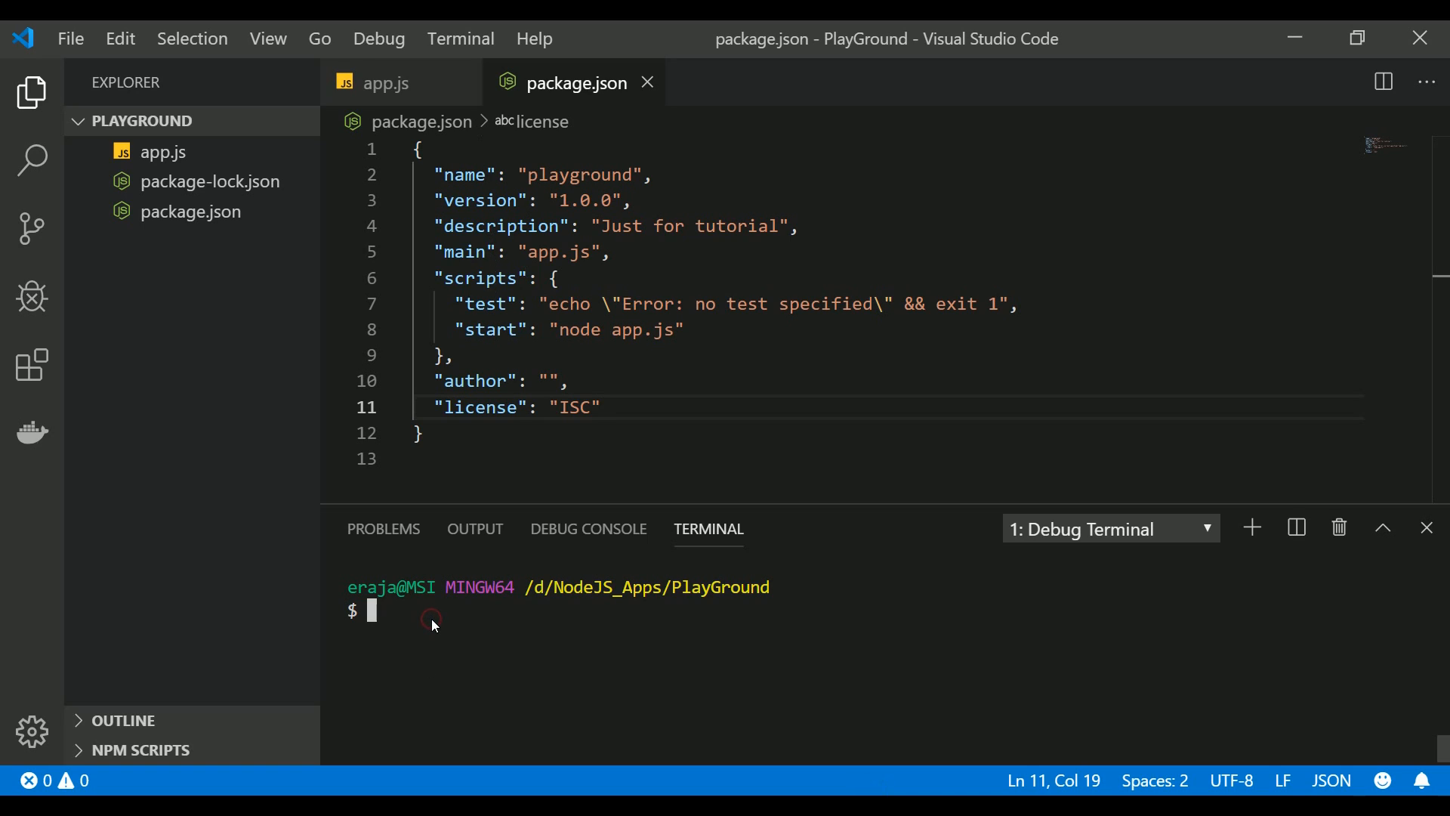
- Enter 'npm i express' in the terminal unexecuted and switch back to the express page in Chrome
{"action": "type", "text": "npm i"}
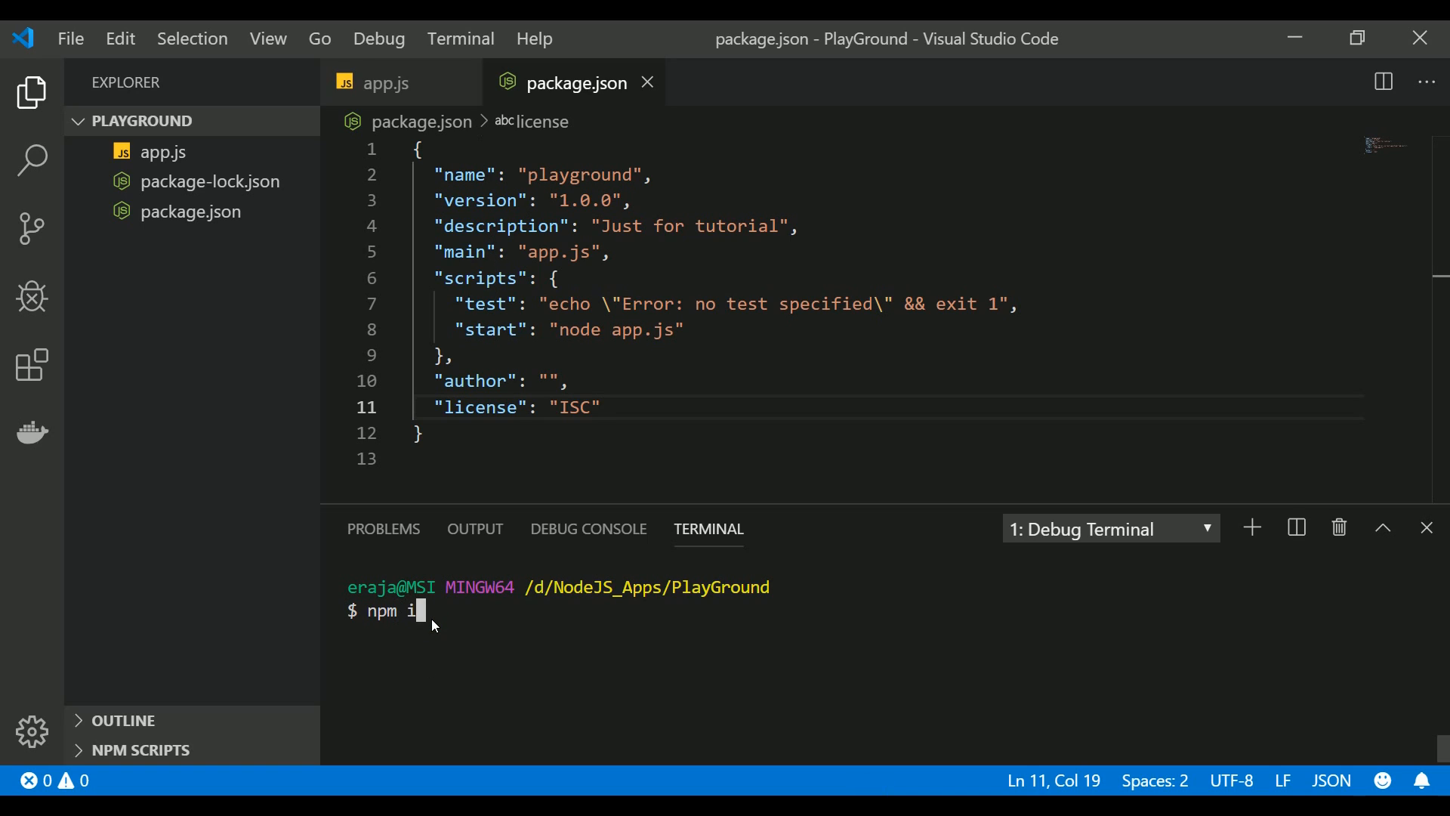
{"action": "type", "text": "express"}
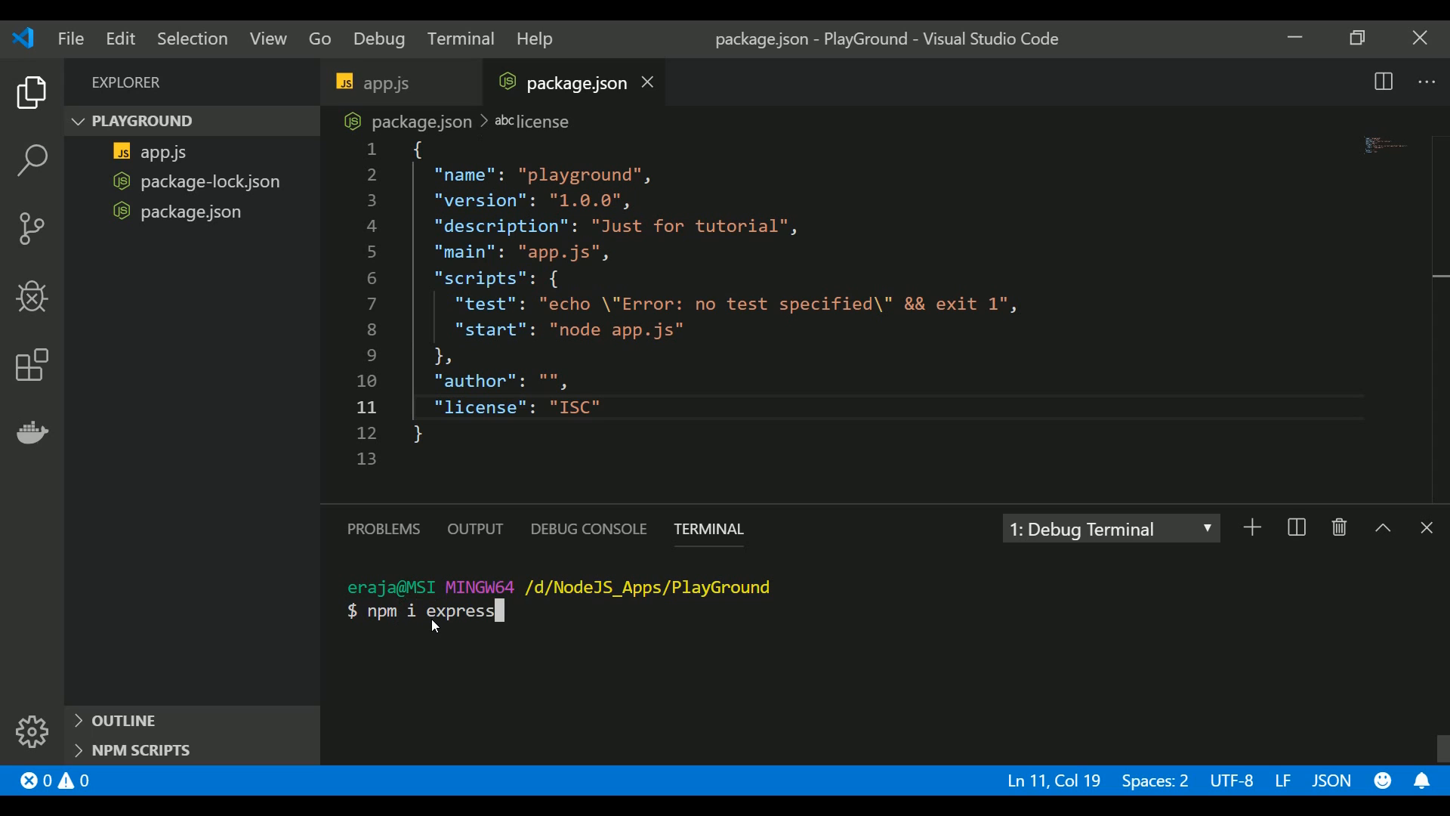
{"action": "key", "text": "alt+tab"}
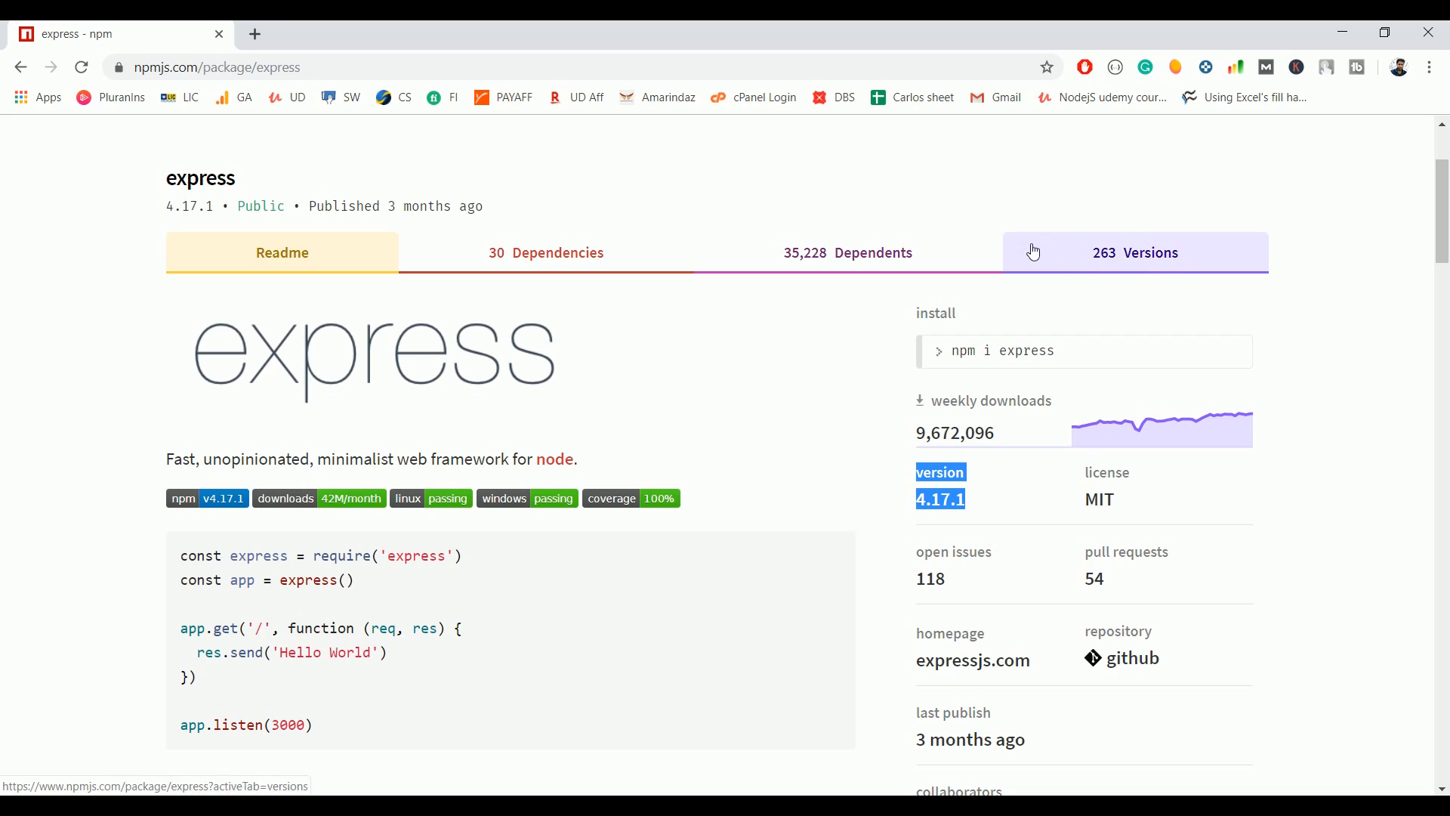
- View the express Versions list showing 4.17.1 latest with 4.17.0 below it
{"action": "left_click", "coordinate": [1136, 252]}
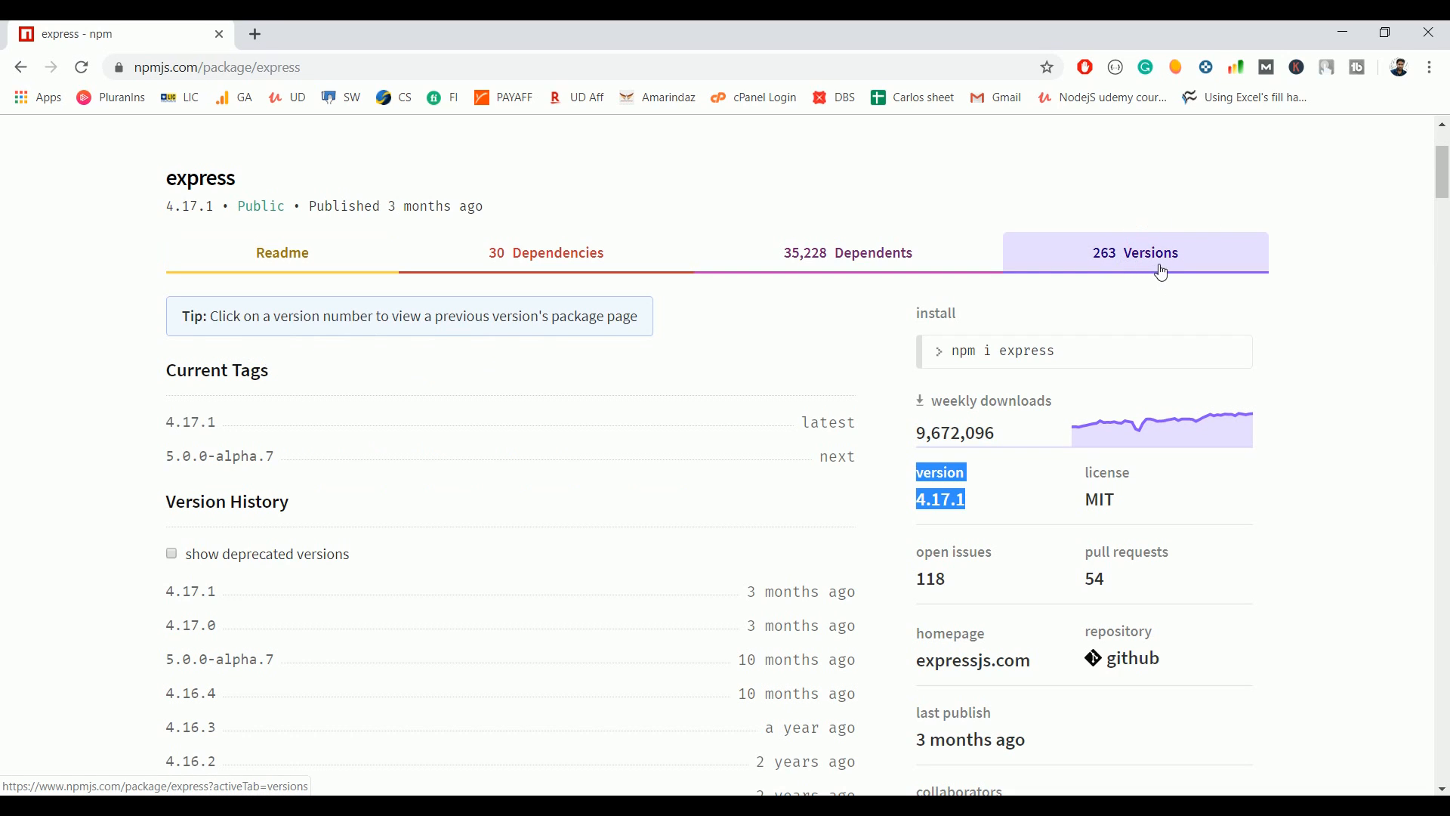
{"action": "scroll", "scroll_direction": "down", "scroll_amount": 3}
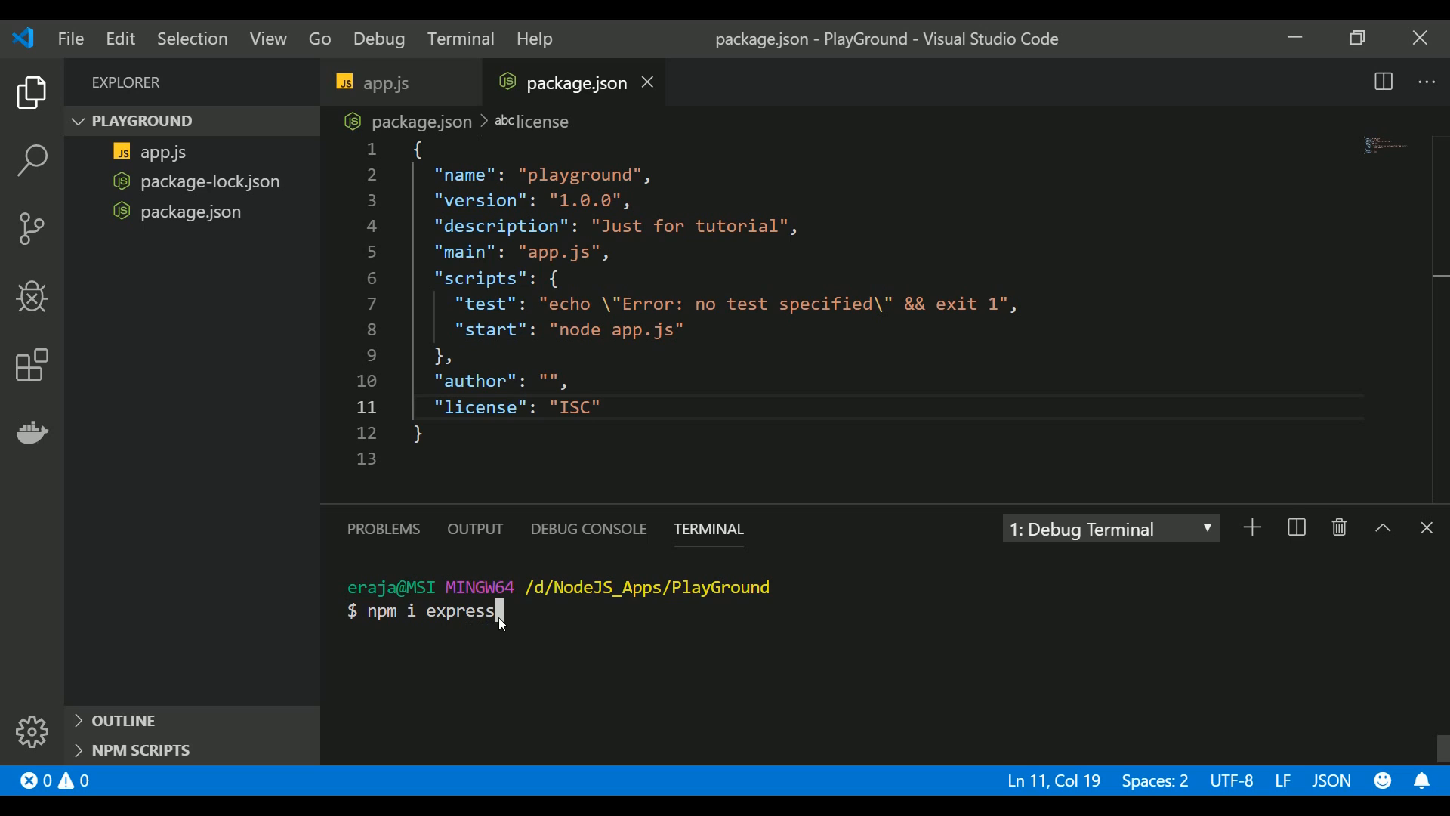
{"action": "type", "text": "@"}
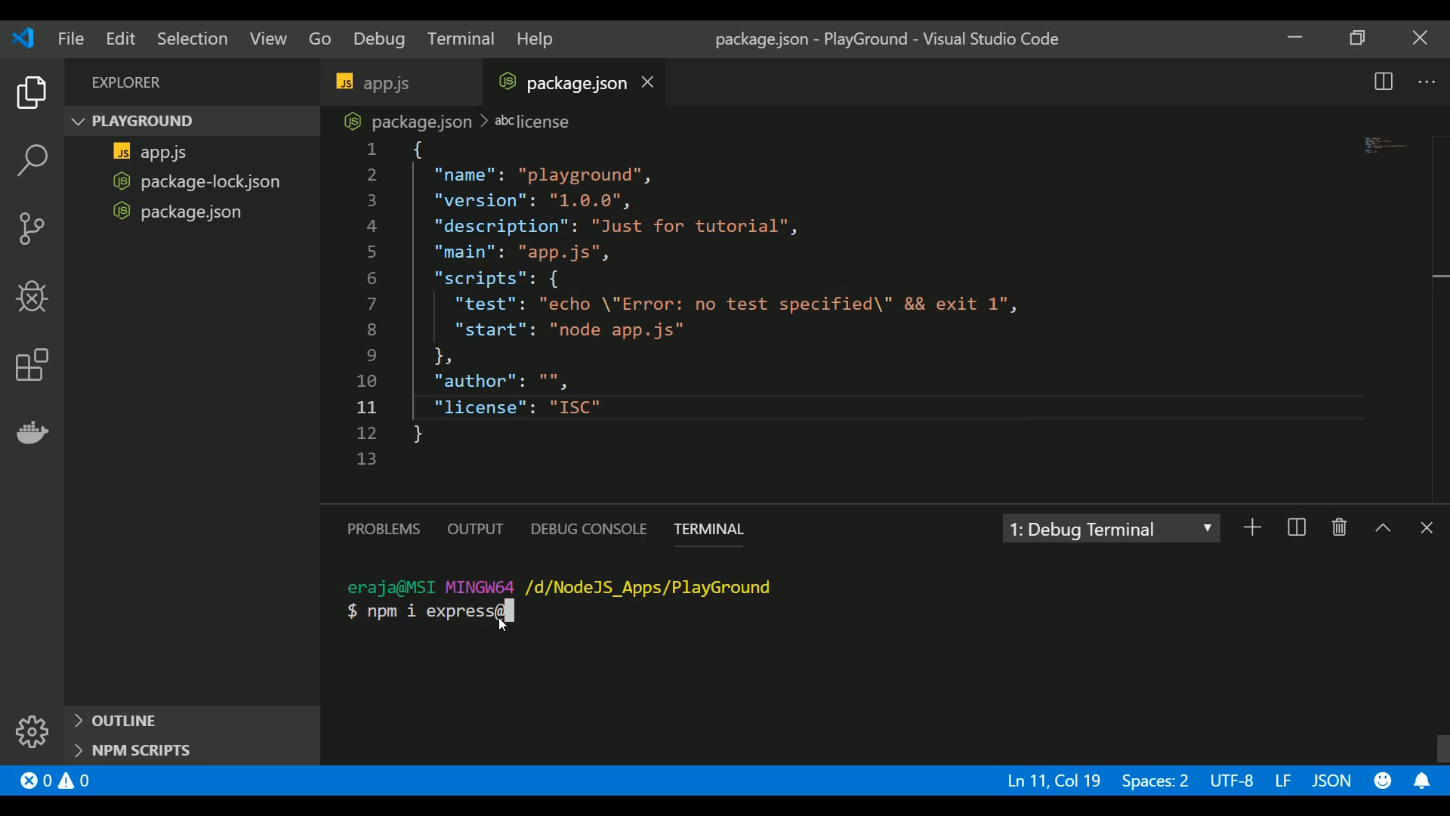
{"action": "type", "text": "4.17.0"}
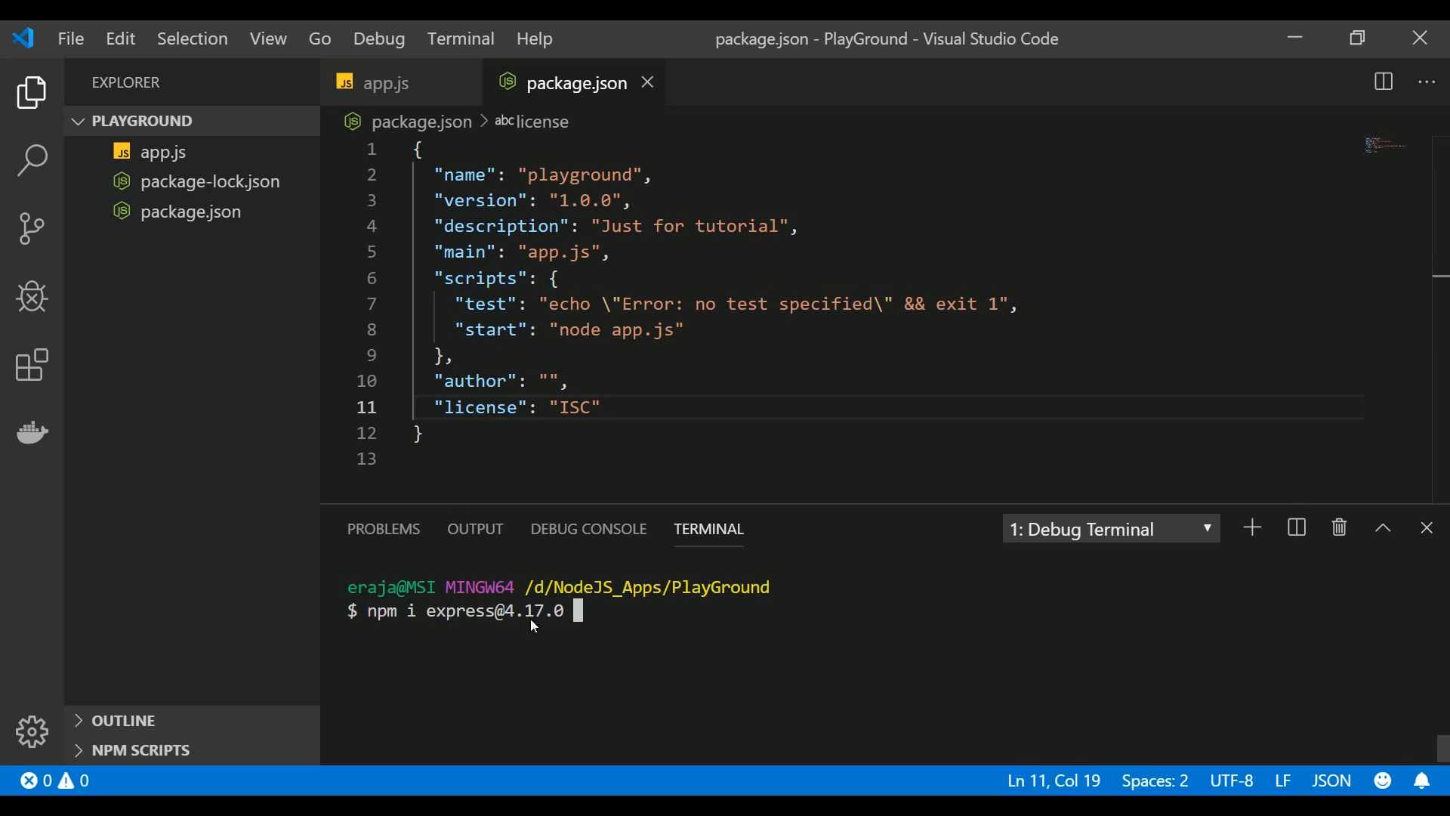
{"action": "mouse_move", "coordinate": [547, 625]}
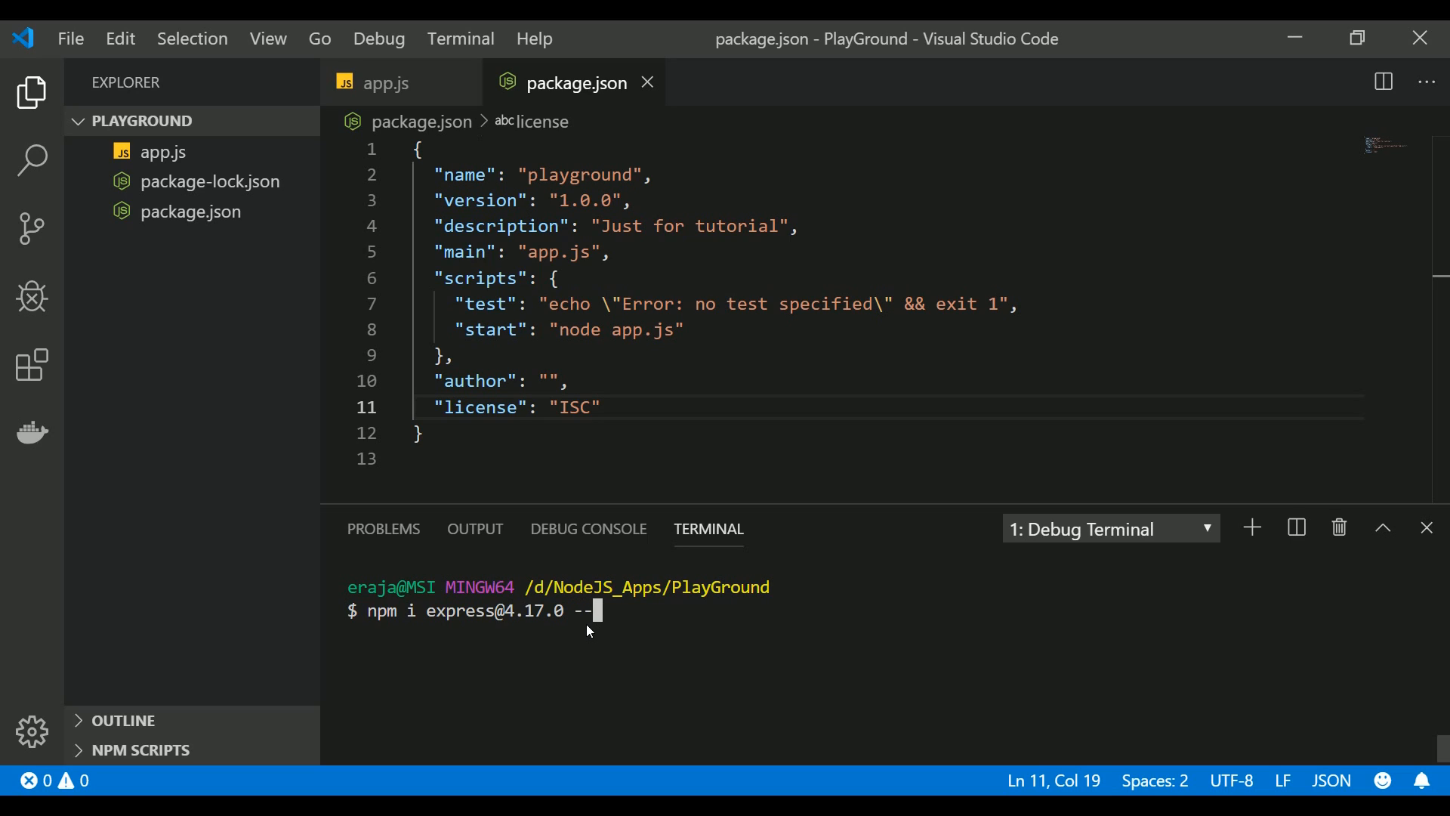
{"action": "type", "text": "save"}
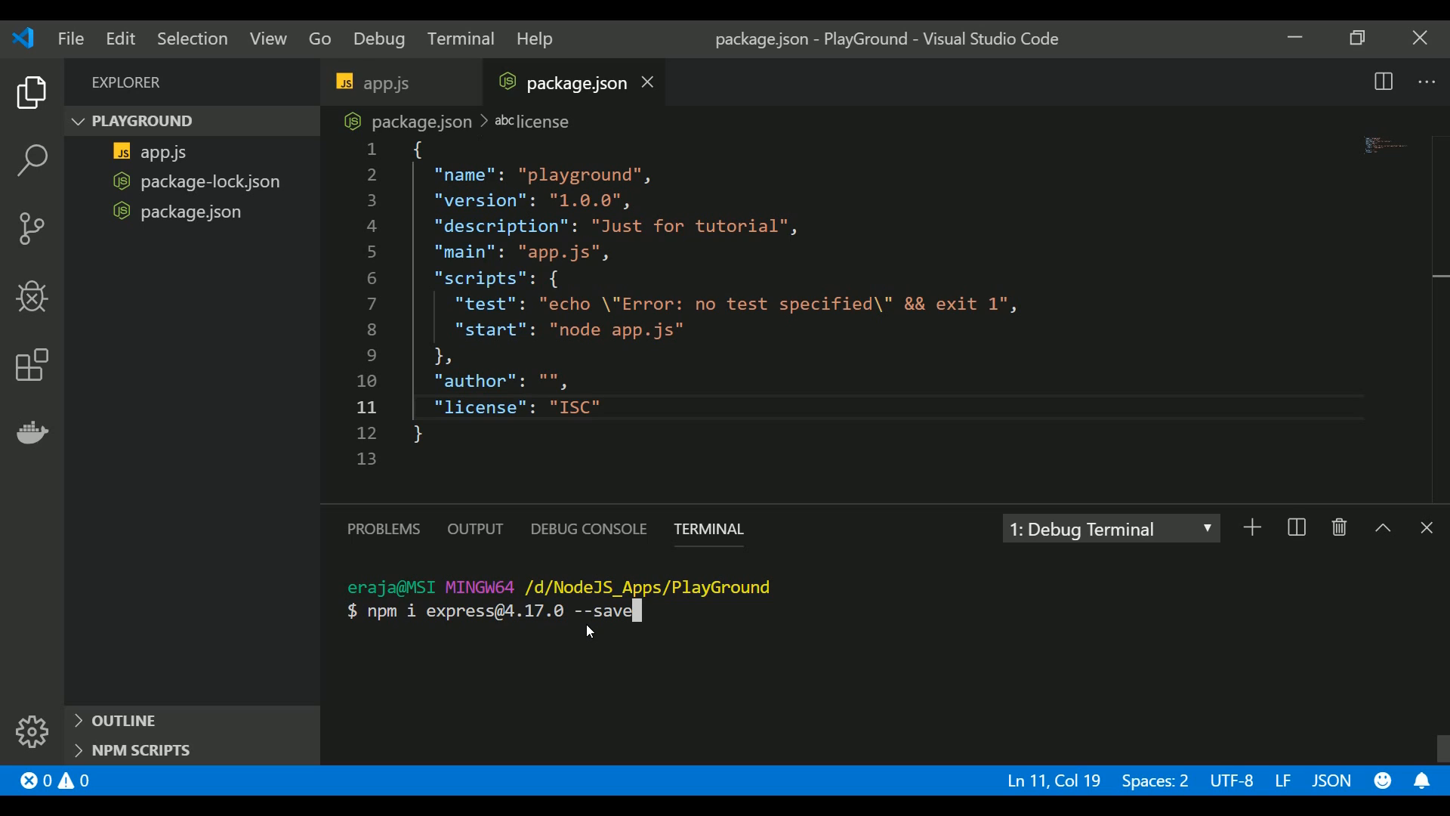
{"action": "type", "text": "-dev"}
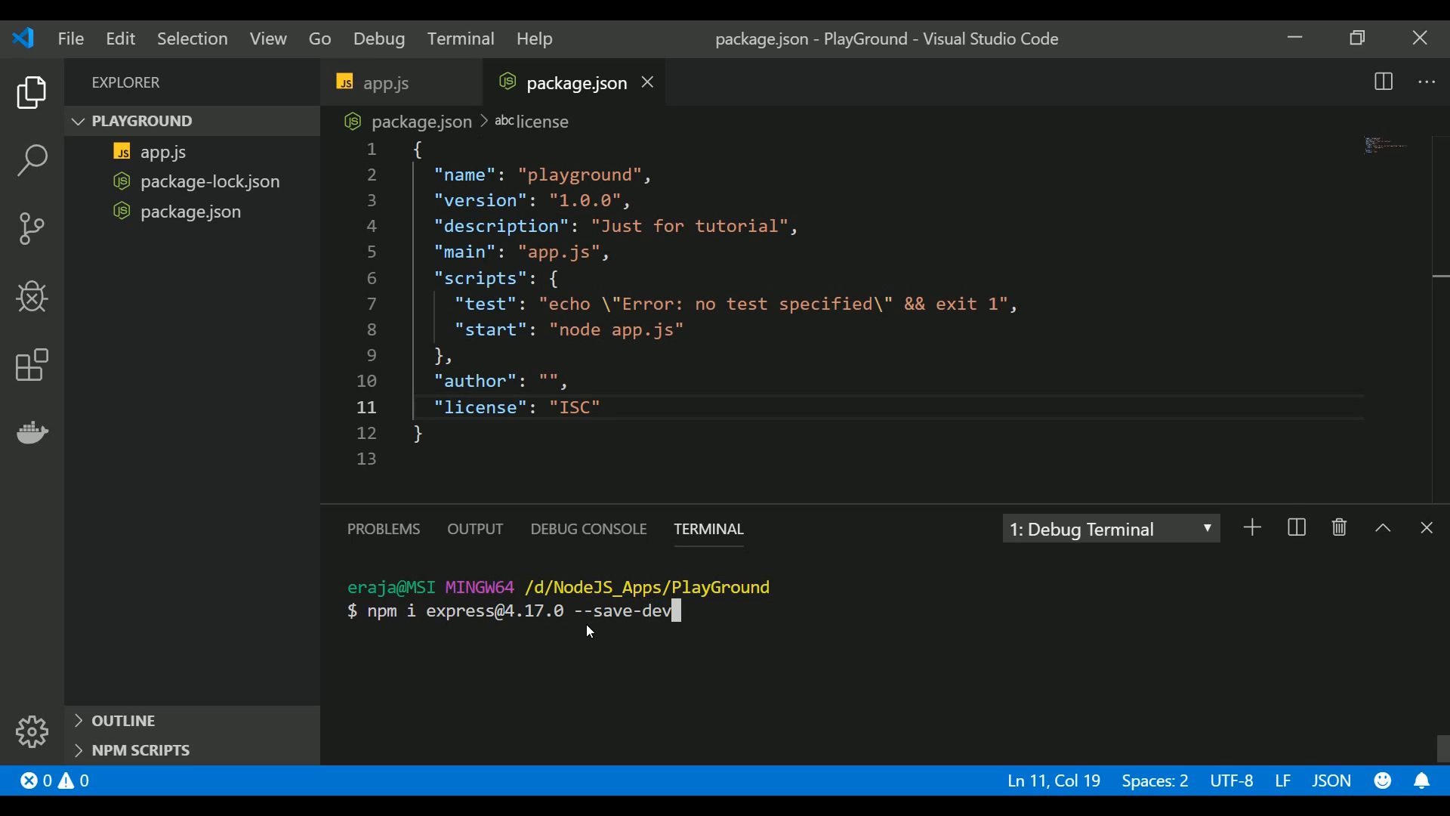
{"action": "key", "text": "Enter"}
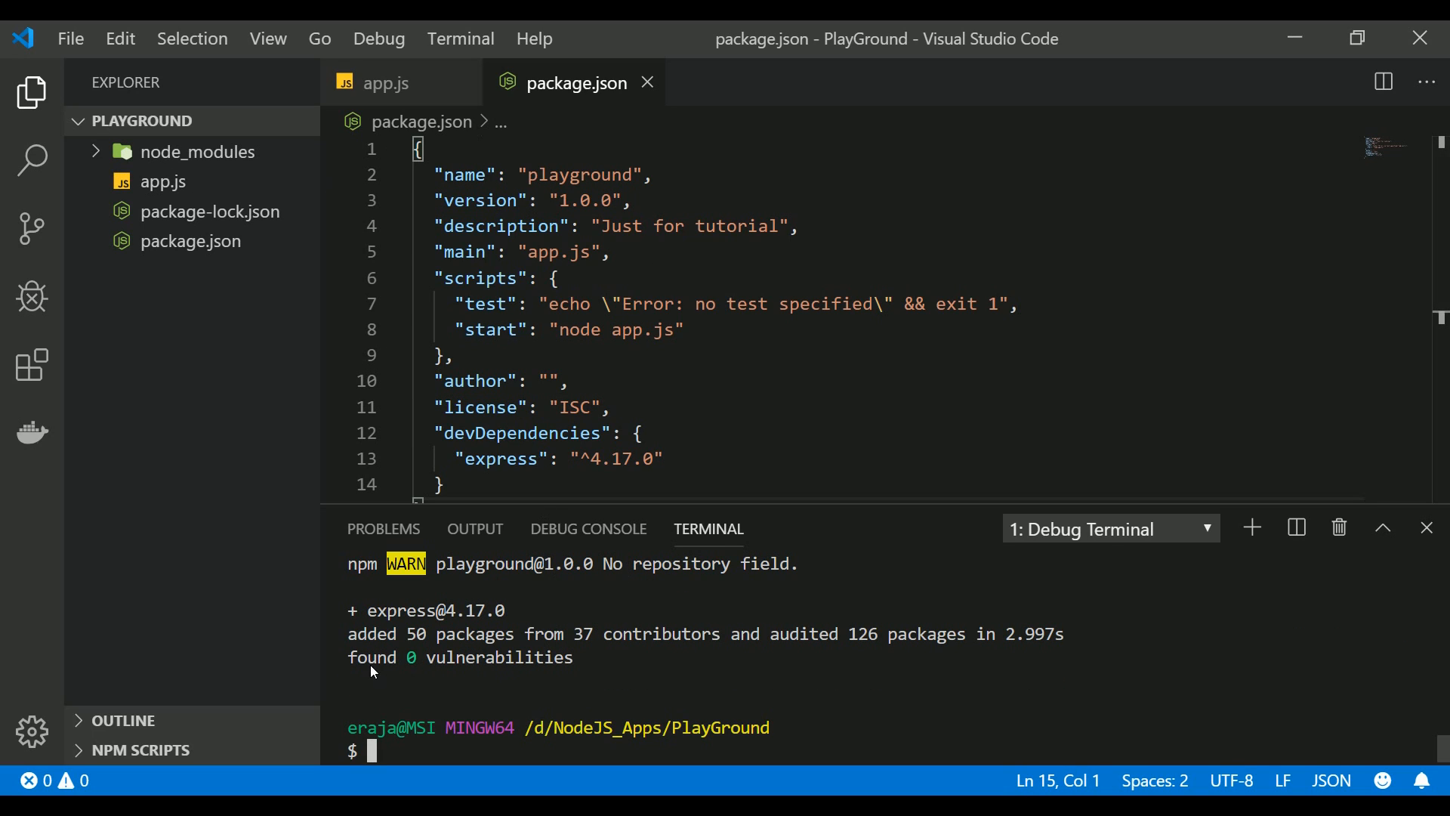
{"action": "scroll", "scroll_direction": "down", "scroll_amount": 3}
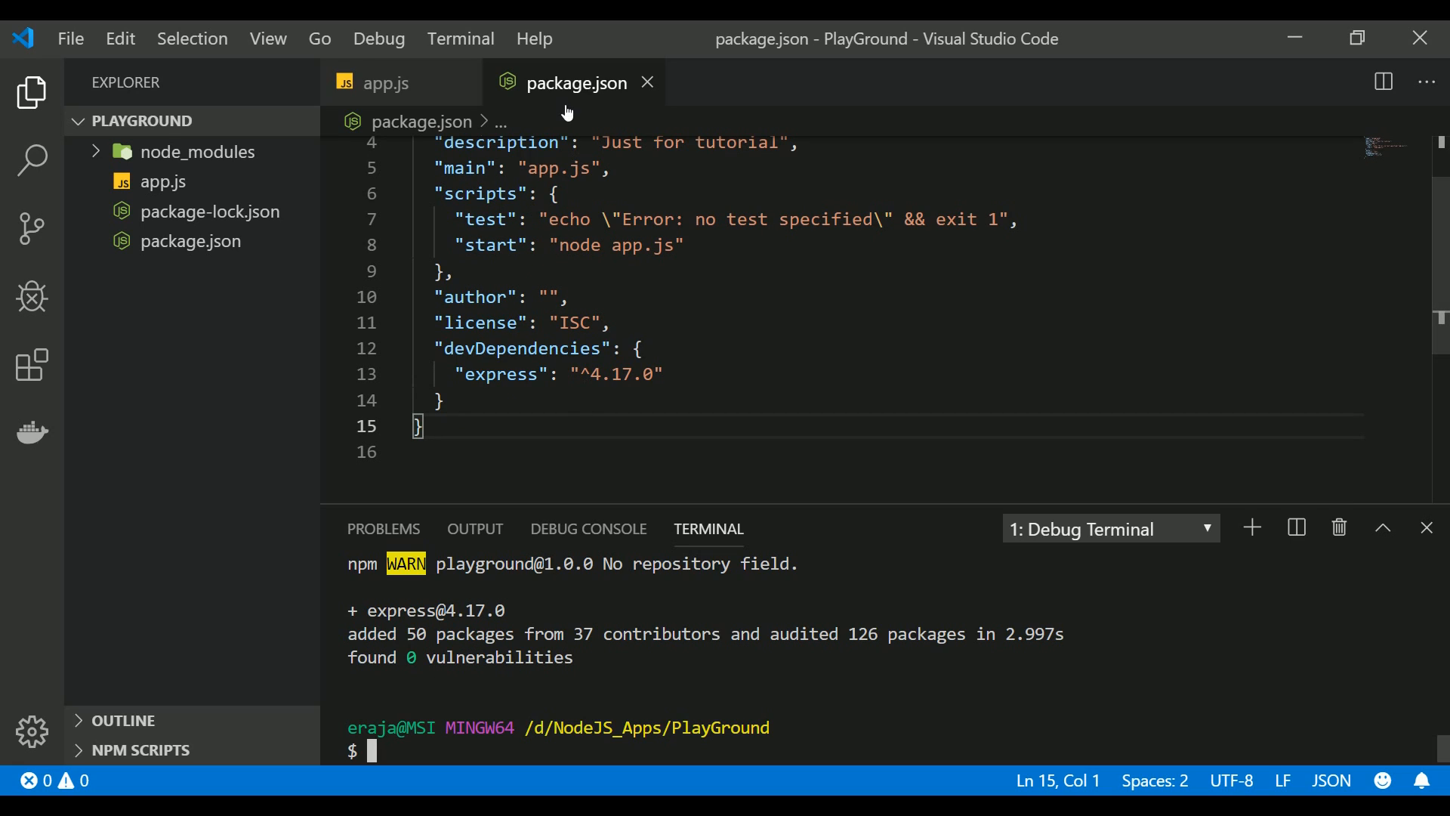
{"action": "mouse_move", "coordinate": [575, 83]}
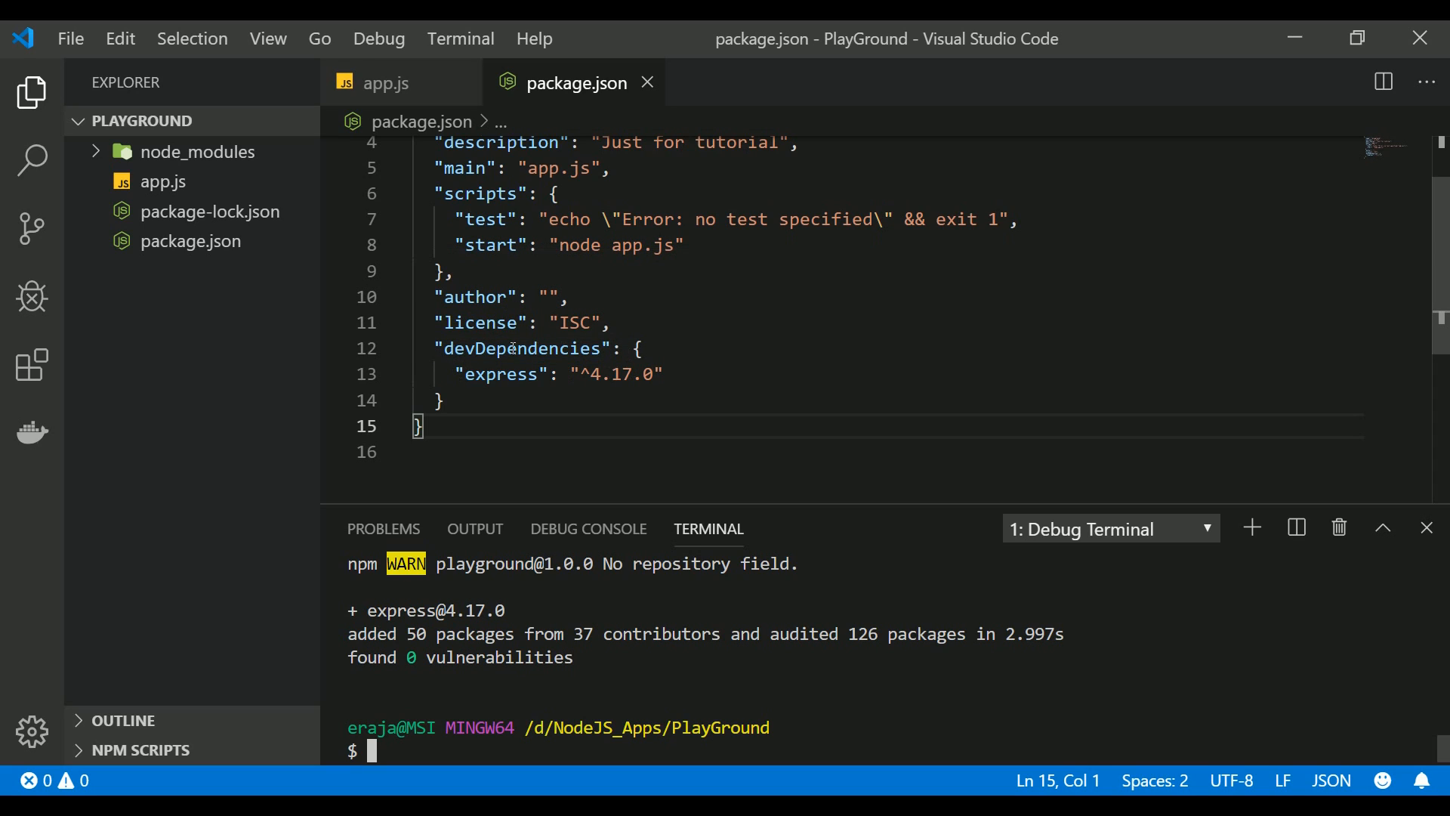
{"action": "double_click", "coordinate": [521, 349]}
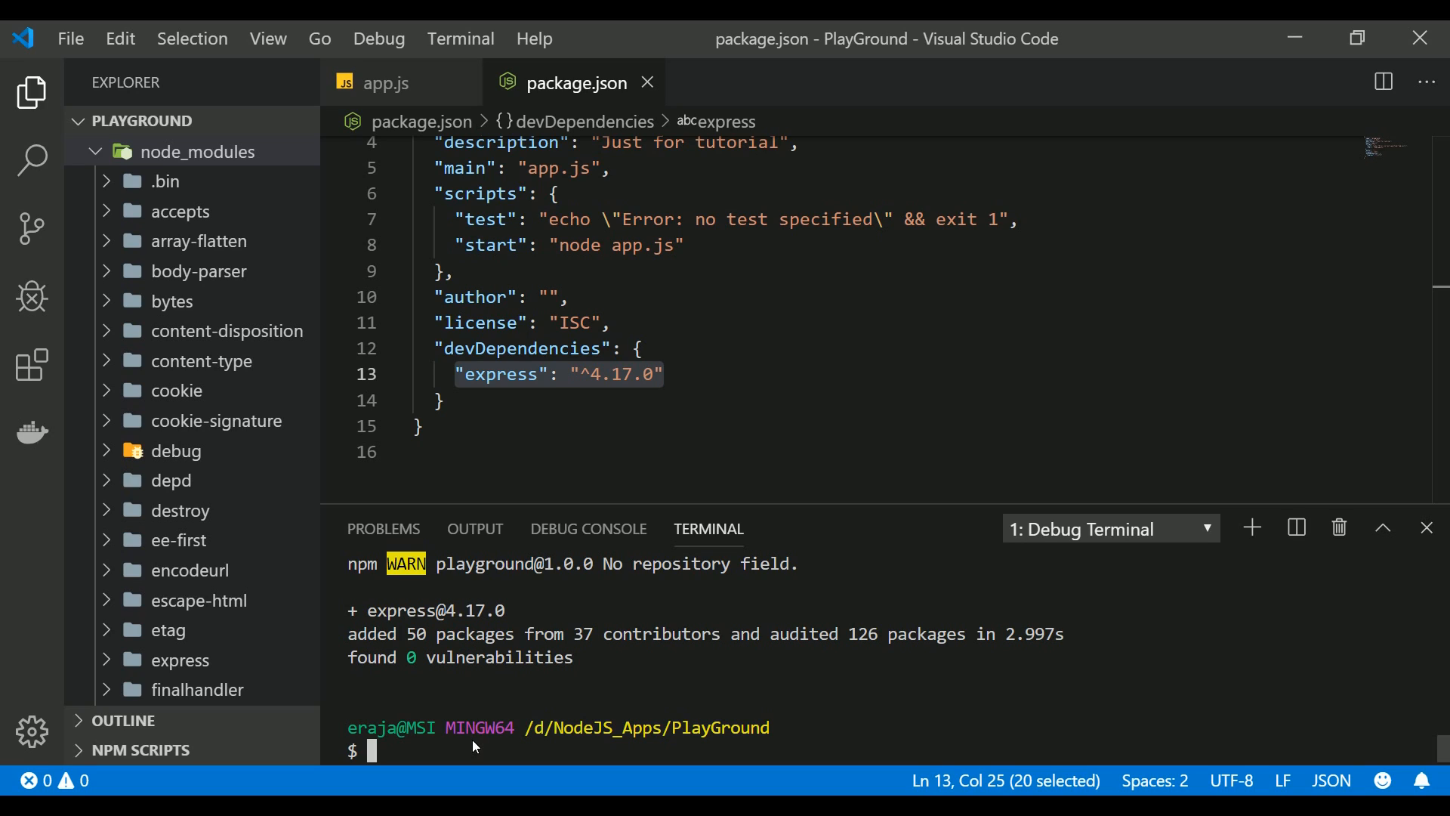
- Run 'npm i exceljs' so package.json lists exceljs ^1.14.0 under dependencies
{"action": "type", "text": "npm i"}
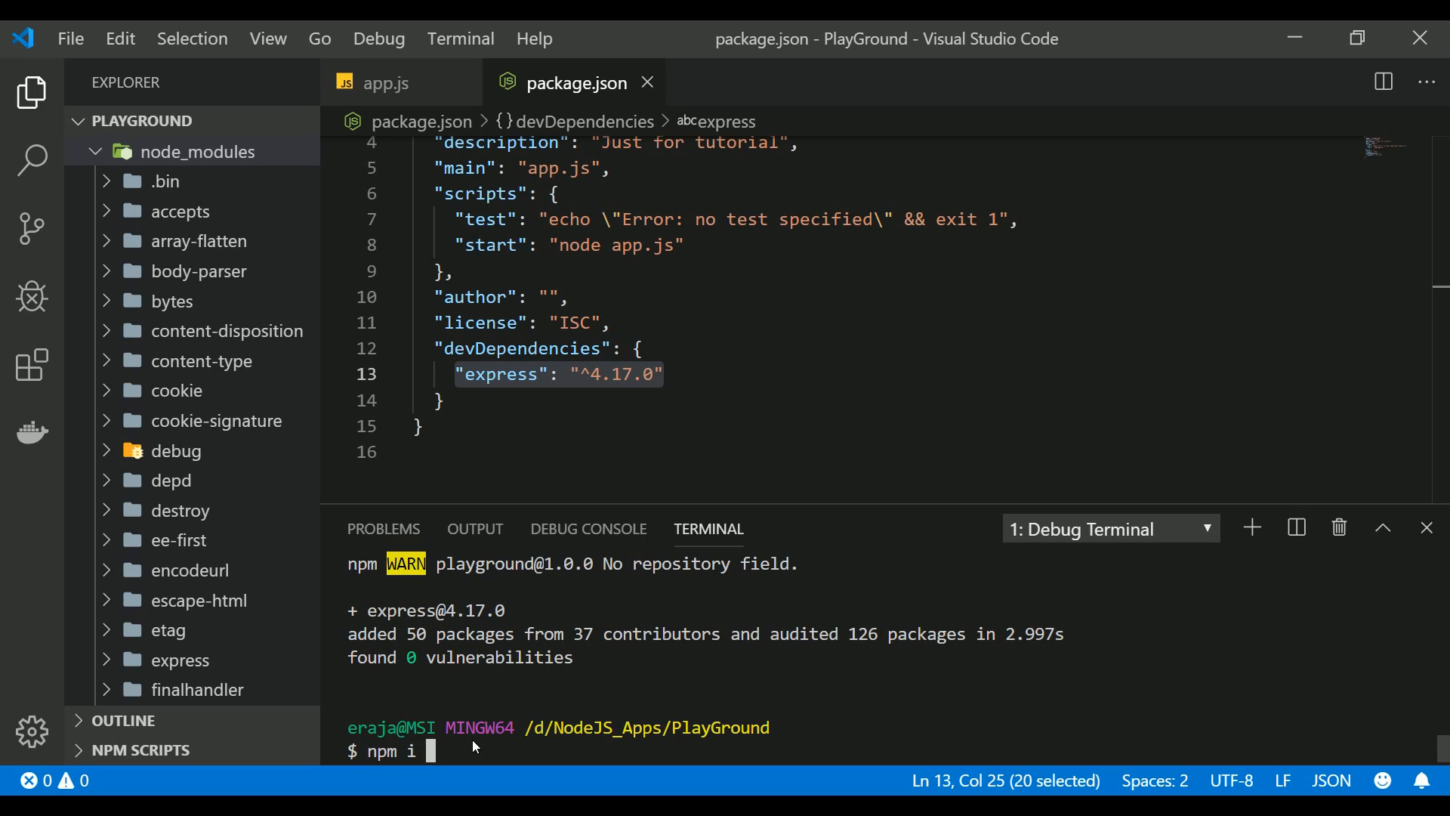
{"action": "type", "text": "excel"}
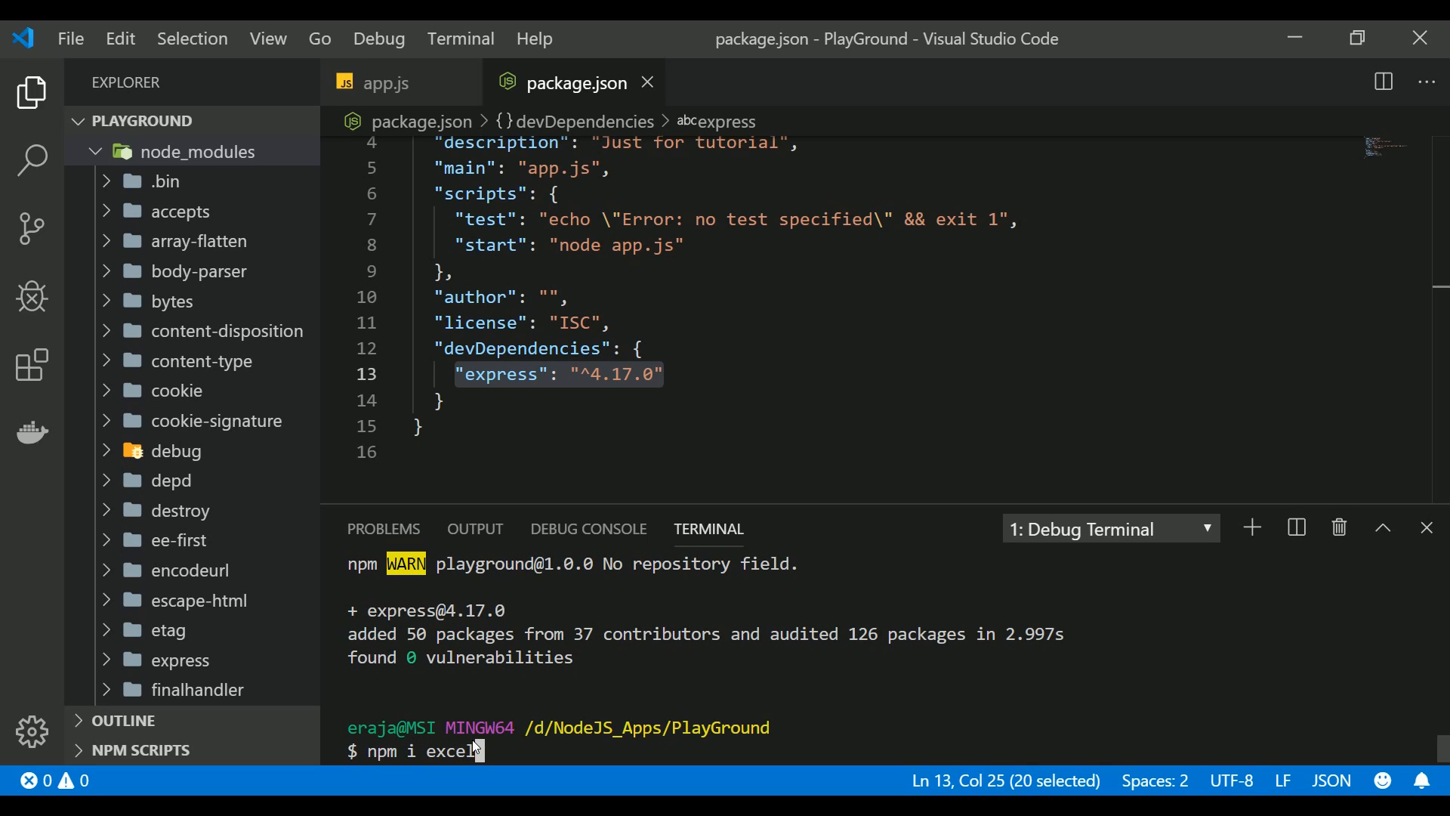
{"action": "type", "text": "js"}
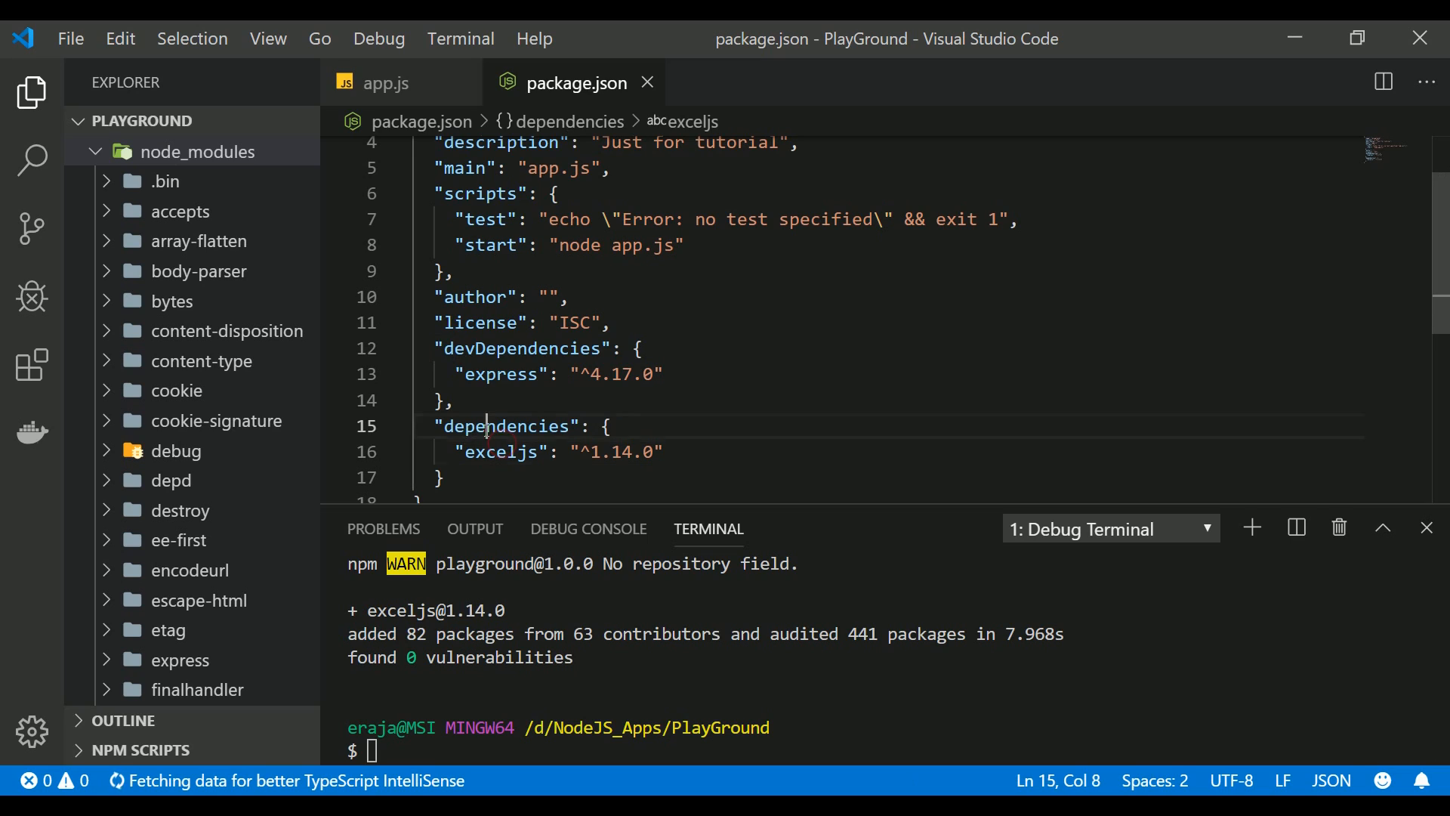
{"action": "double_click", "coordinate": [522, 348]}
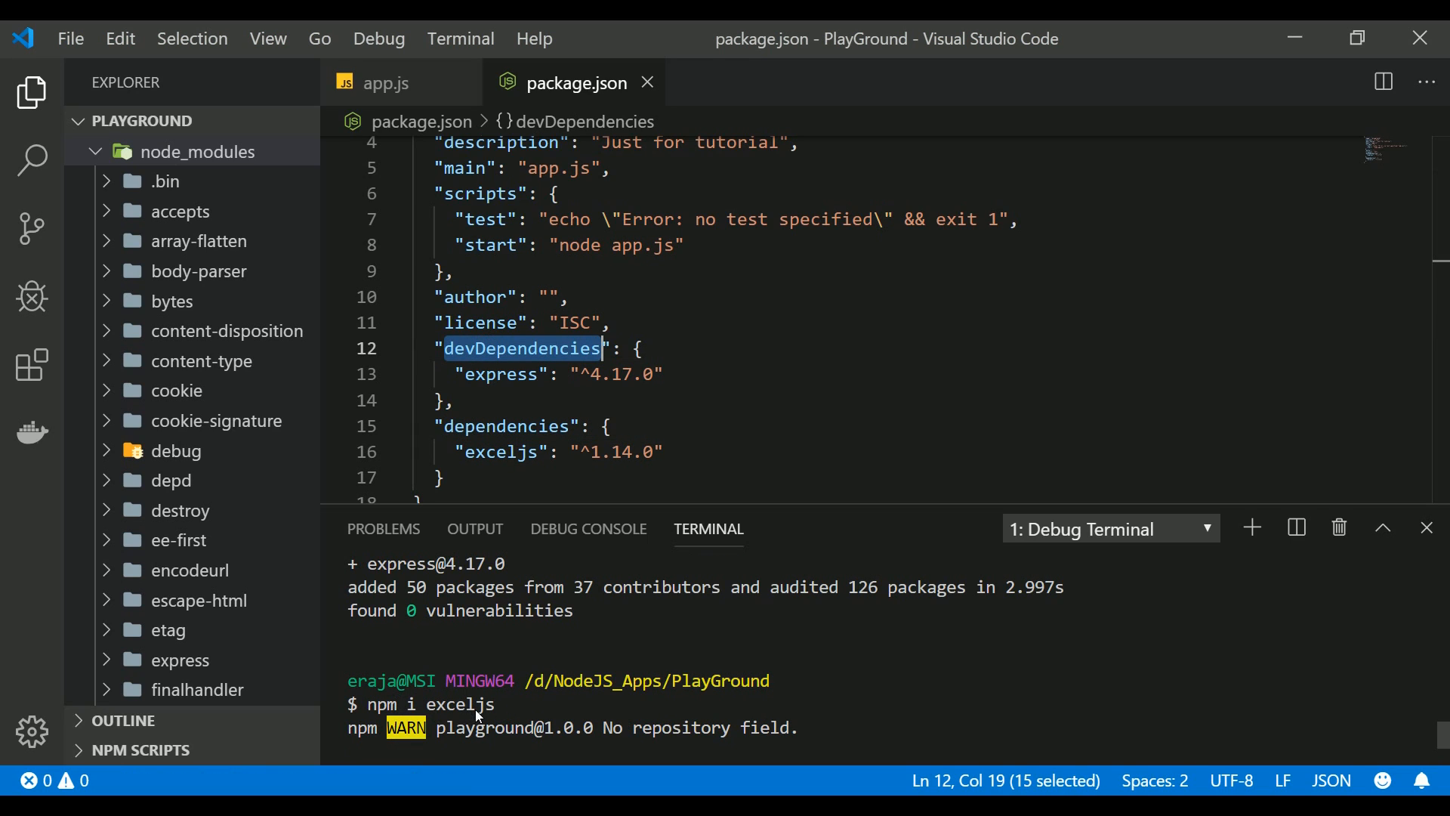
{"action": "scroll", "scroll_direction": "down", "scroll_amount": 3}
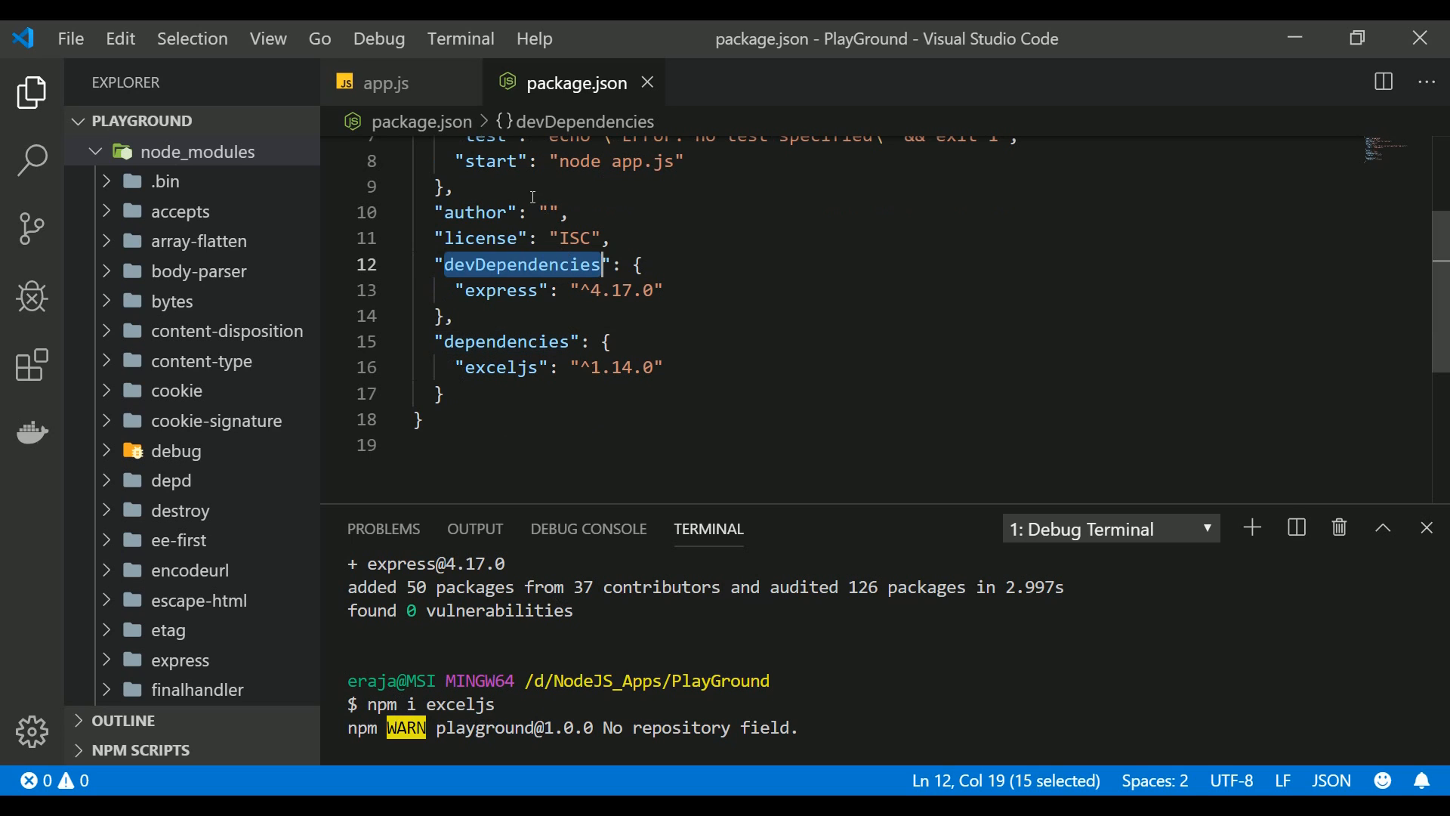